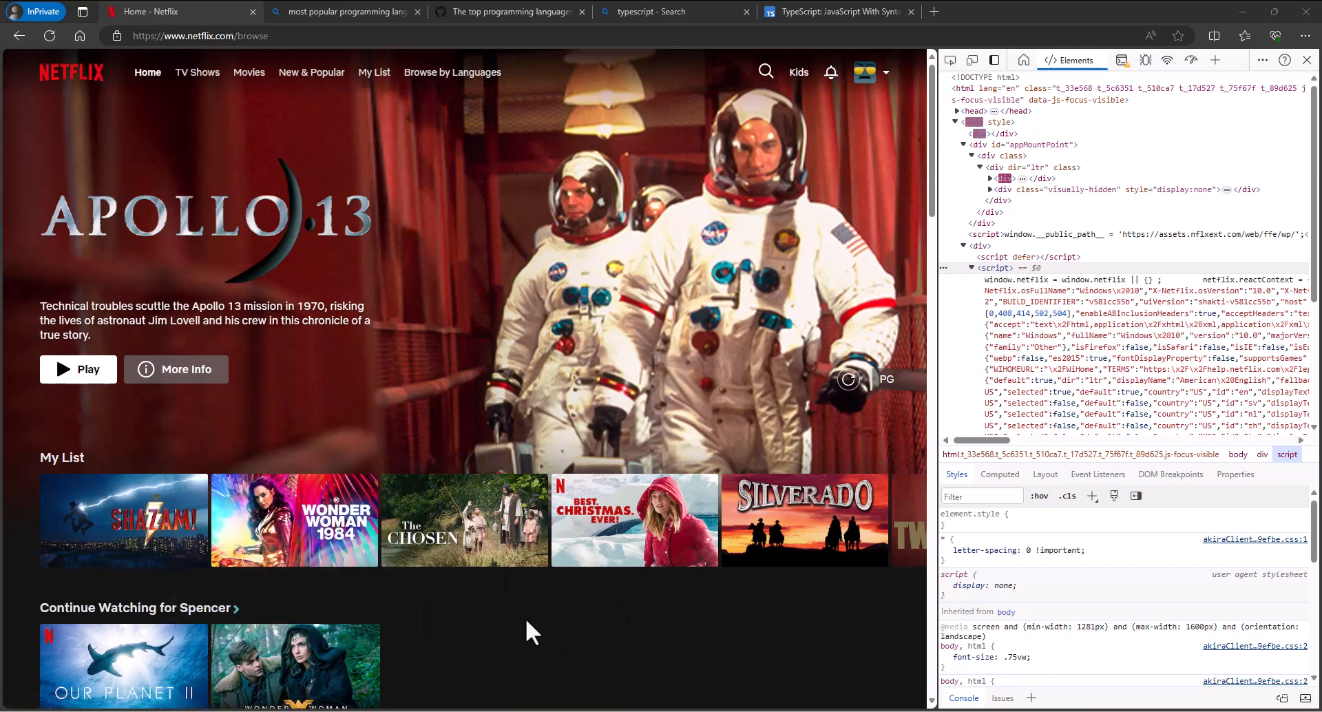
# Step: Scroll the Netflix home page down to the Popular on Netflix and TV Comedies rows
pyautogui.scroll(-3)
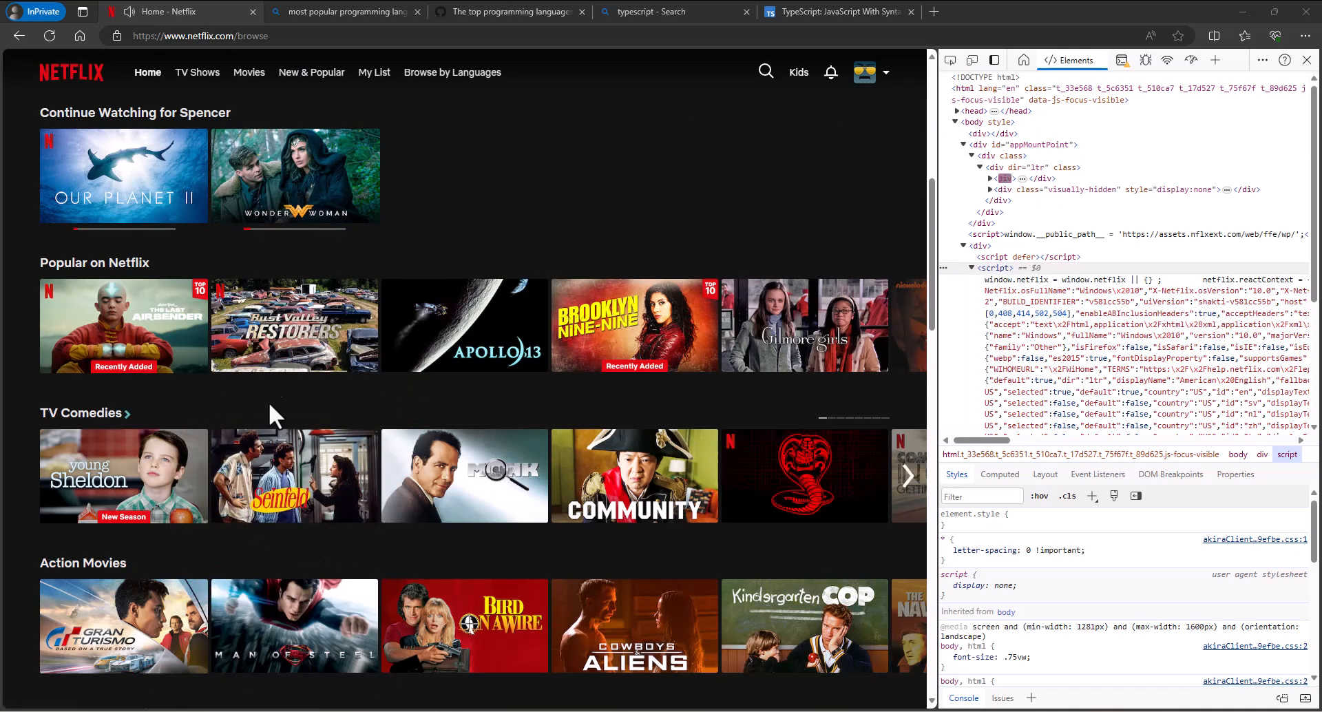
pyautogui.moveTo(481, 286)
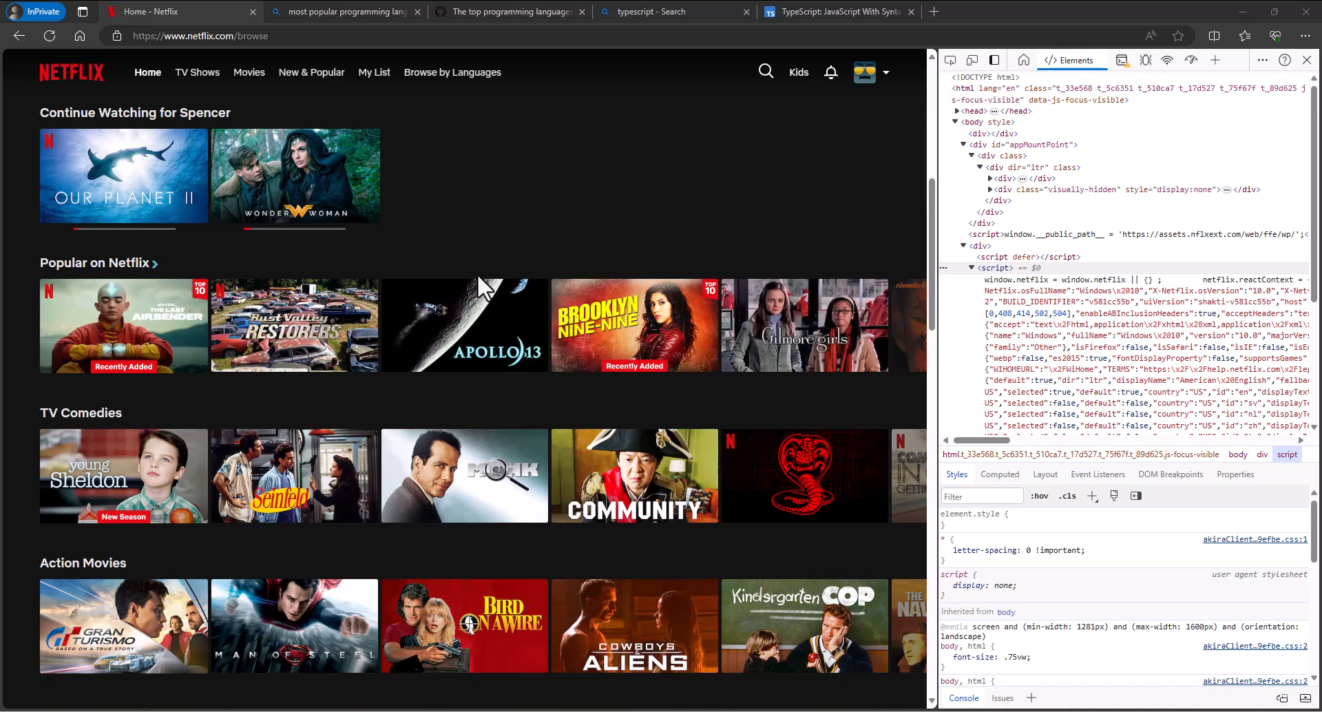
pyautogui.moveTo(449, 269)
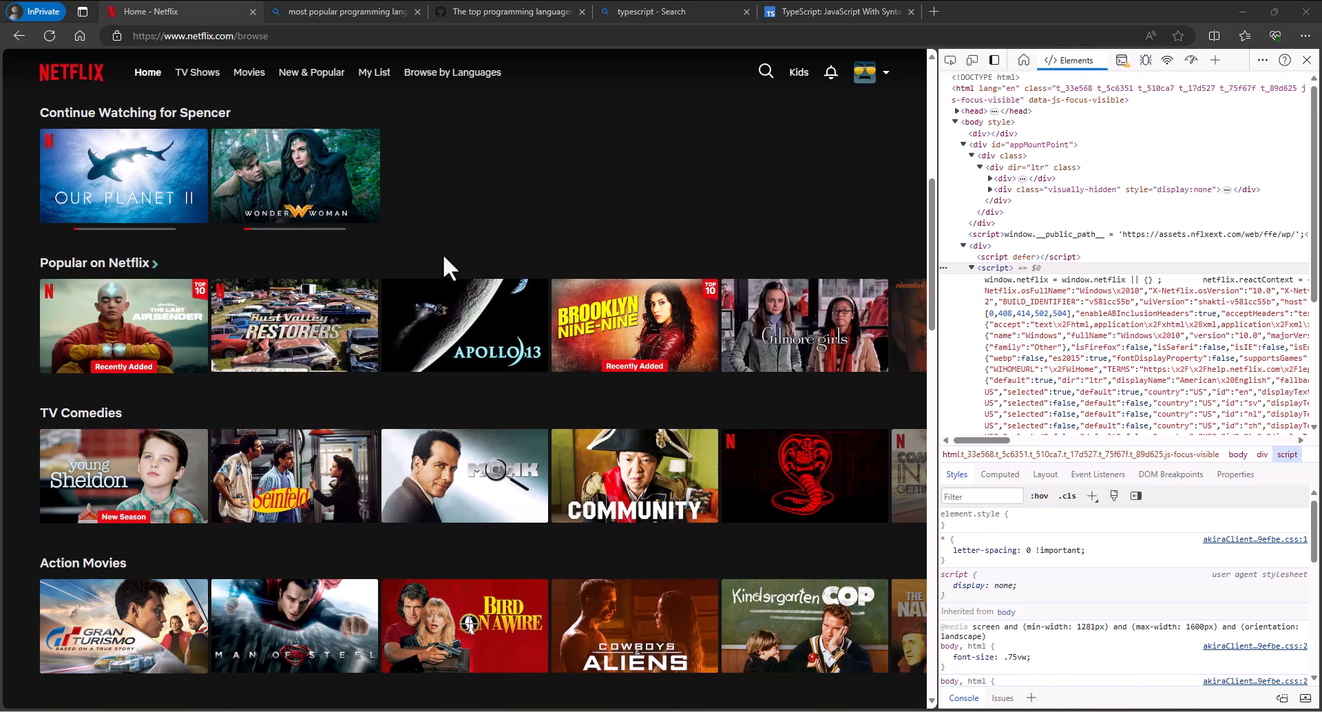
pyautogui.moveTo(633, 475)
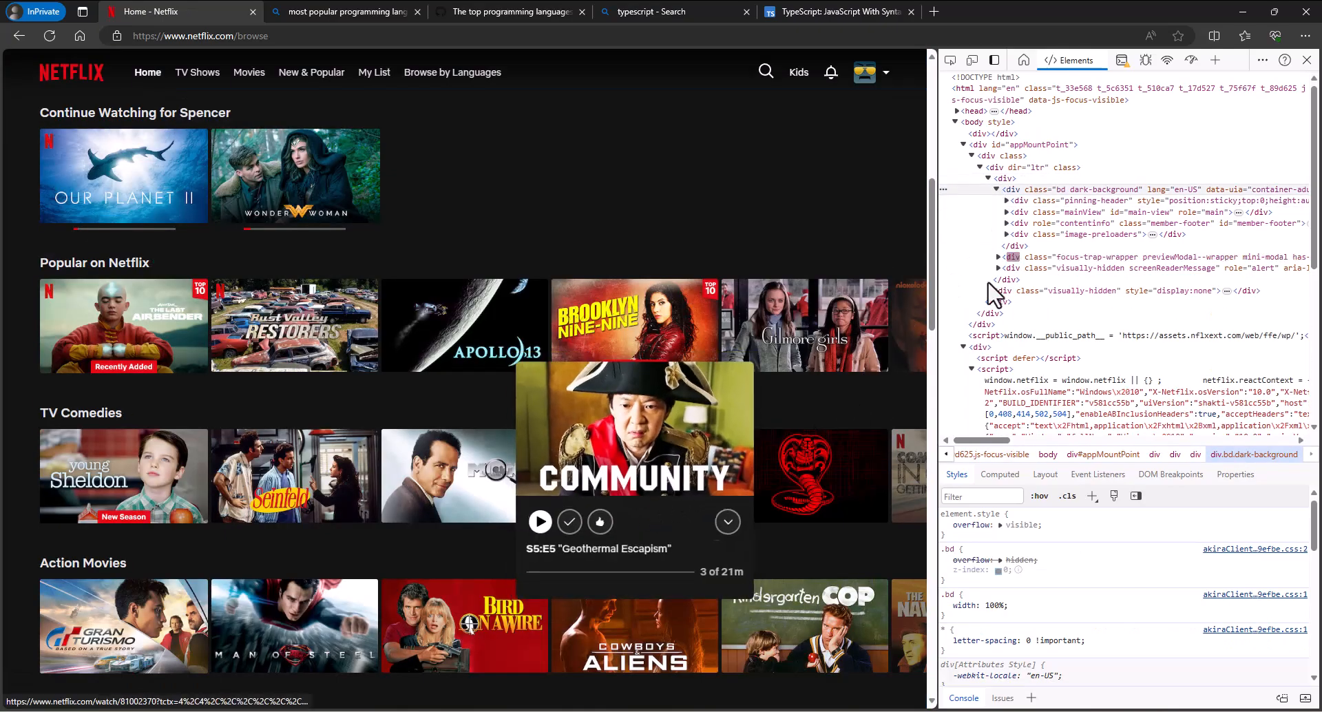
# Step: Bring the Notepad window with the JavaScript/TypeScript/React notes in front of Netflix
pyautogui.click(599, 522)
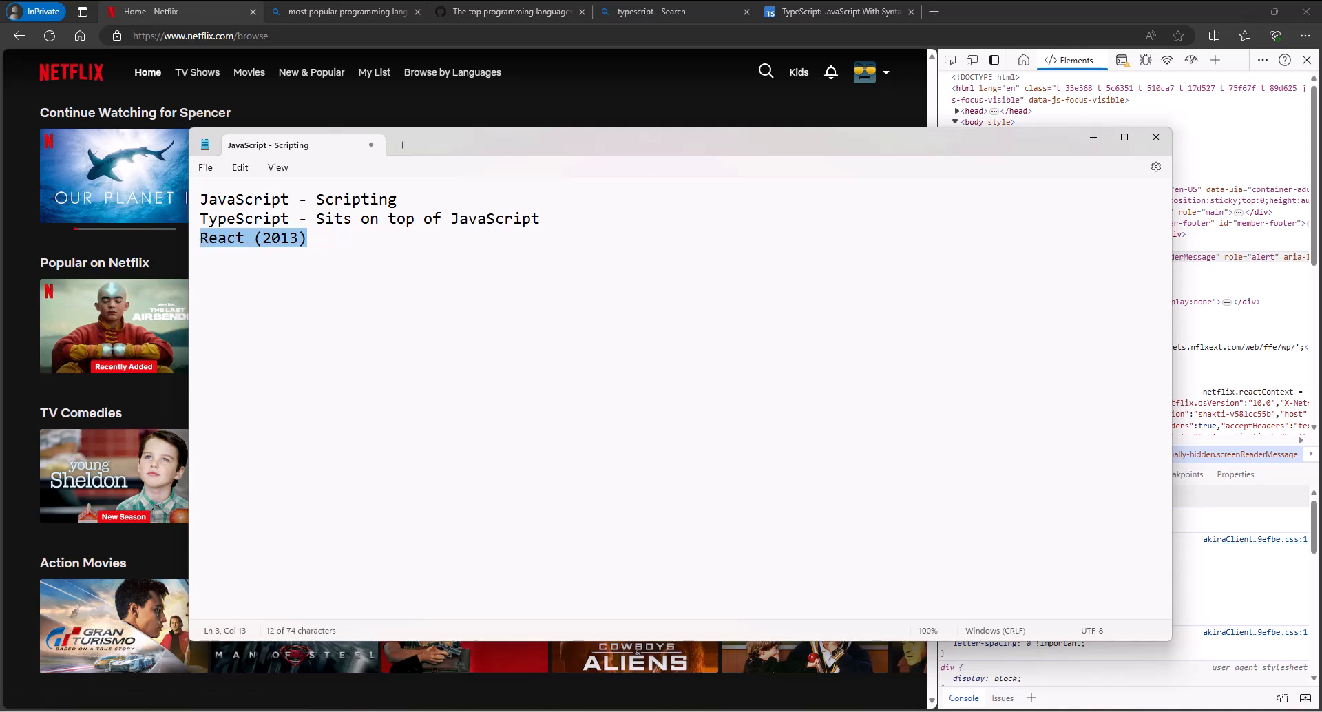
# Step: Add a document.getElementByID() line below the React (2013) note and begin a '$' line
pyautogui.click(357, 245)
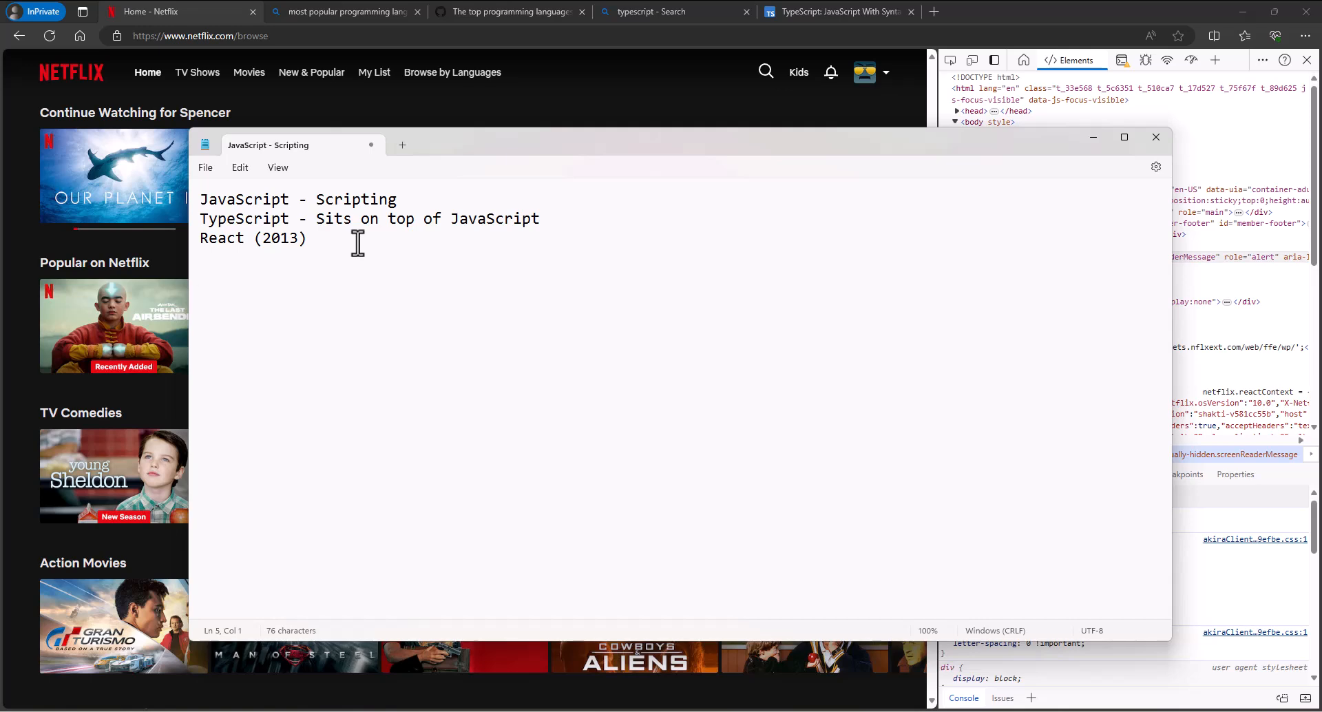
pyautogui.write('document.getElementBy')
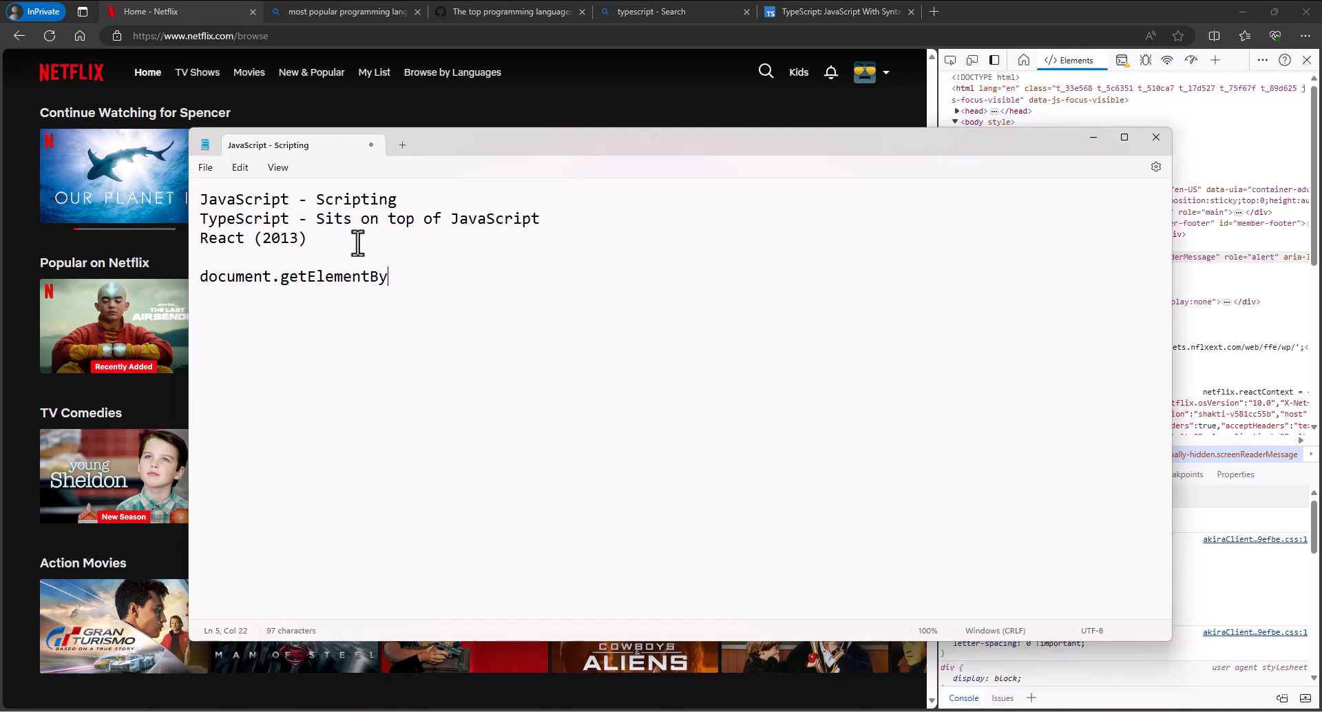
pyautogui.write('ID(')
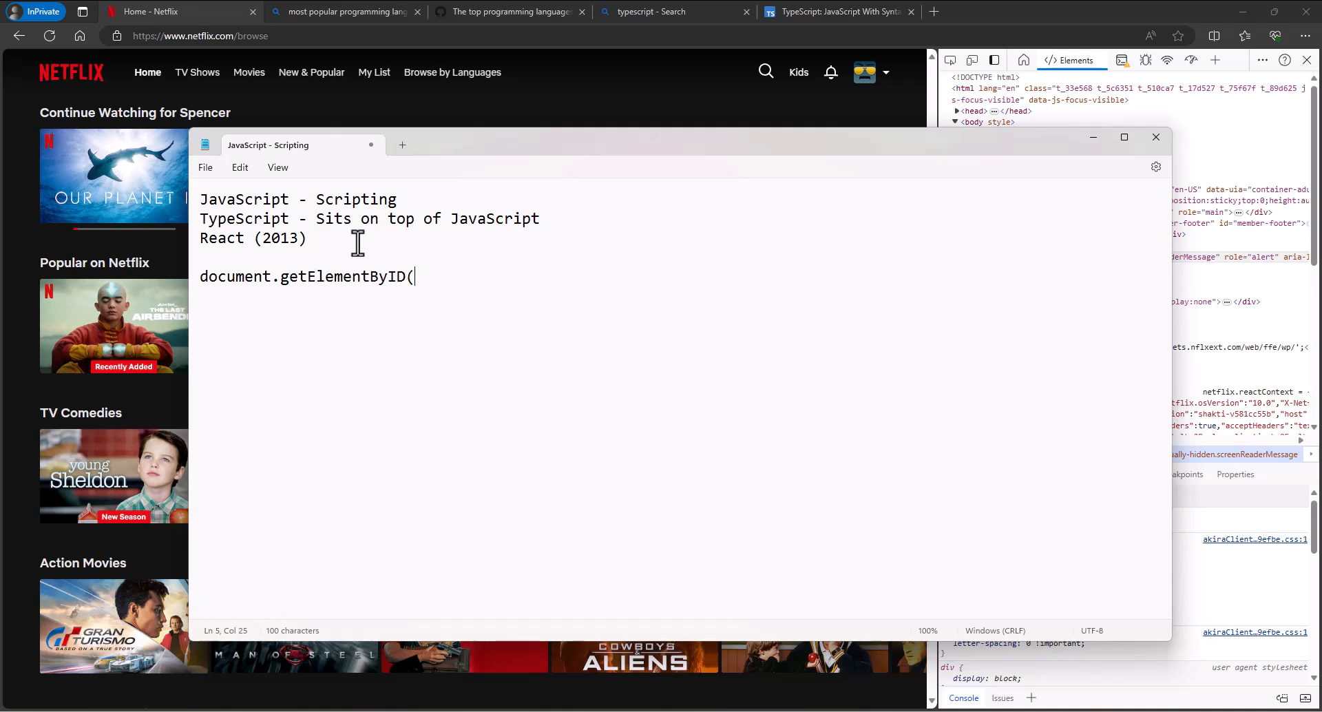
pyautogui.write(')')
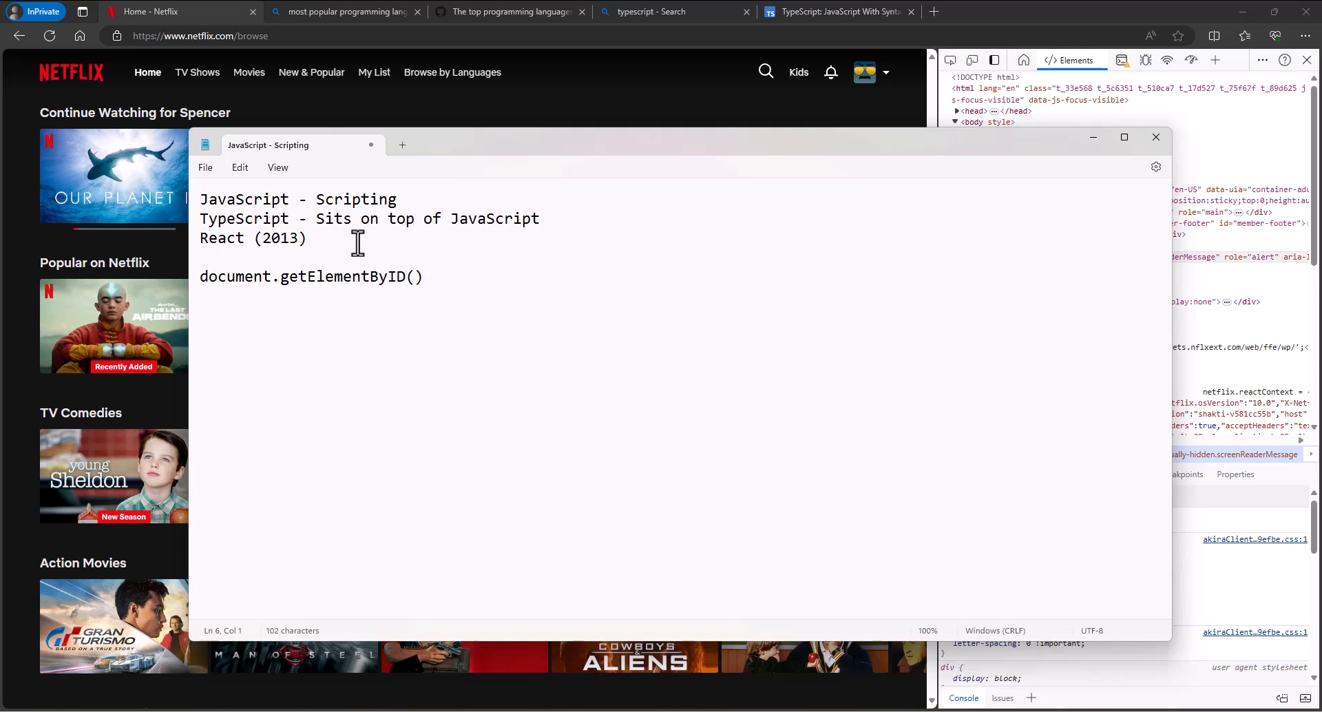
pyautogui.write('$')
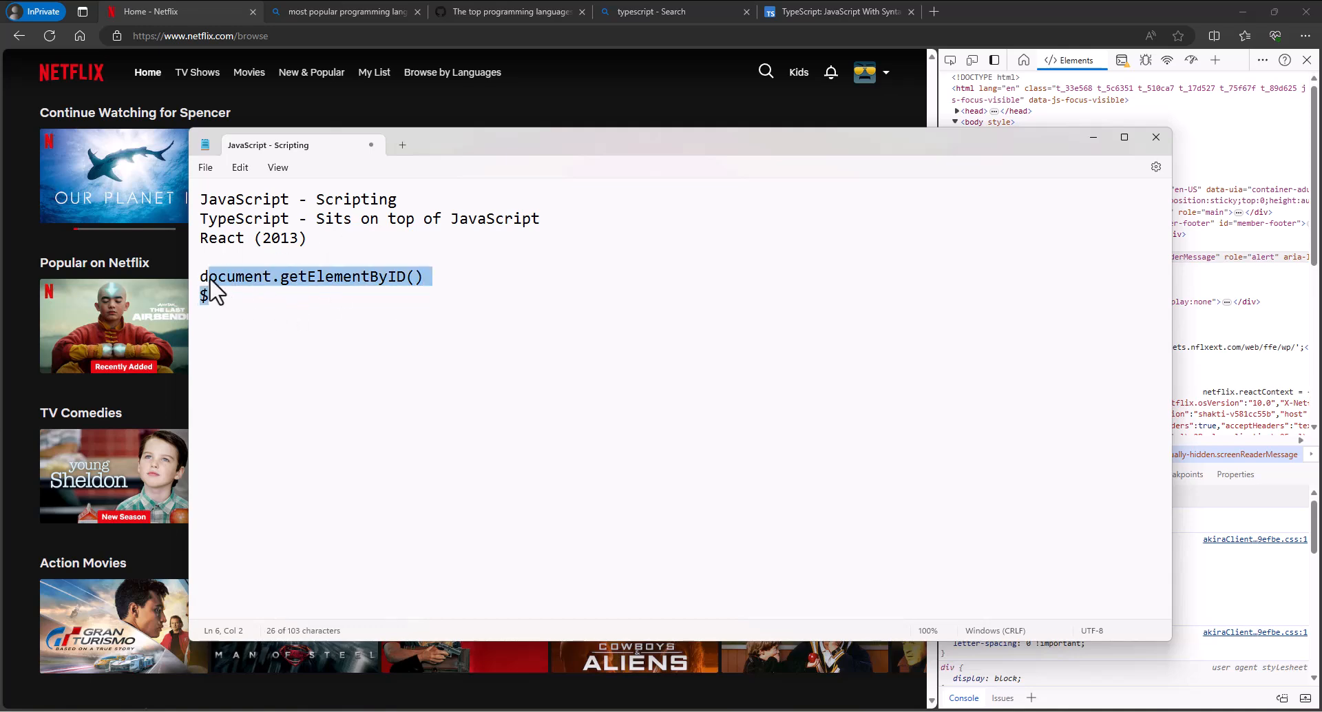
# Step: Write const tag = React.createElement('div', null, 'Blah'); in place of the getElementByID line
pyautogui.write('Con')
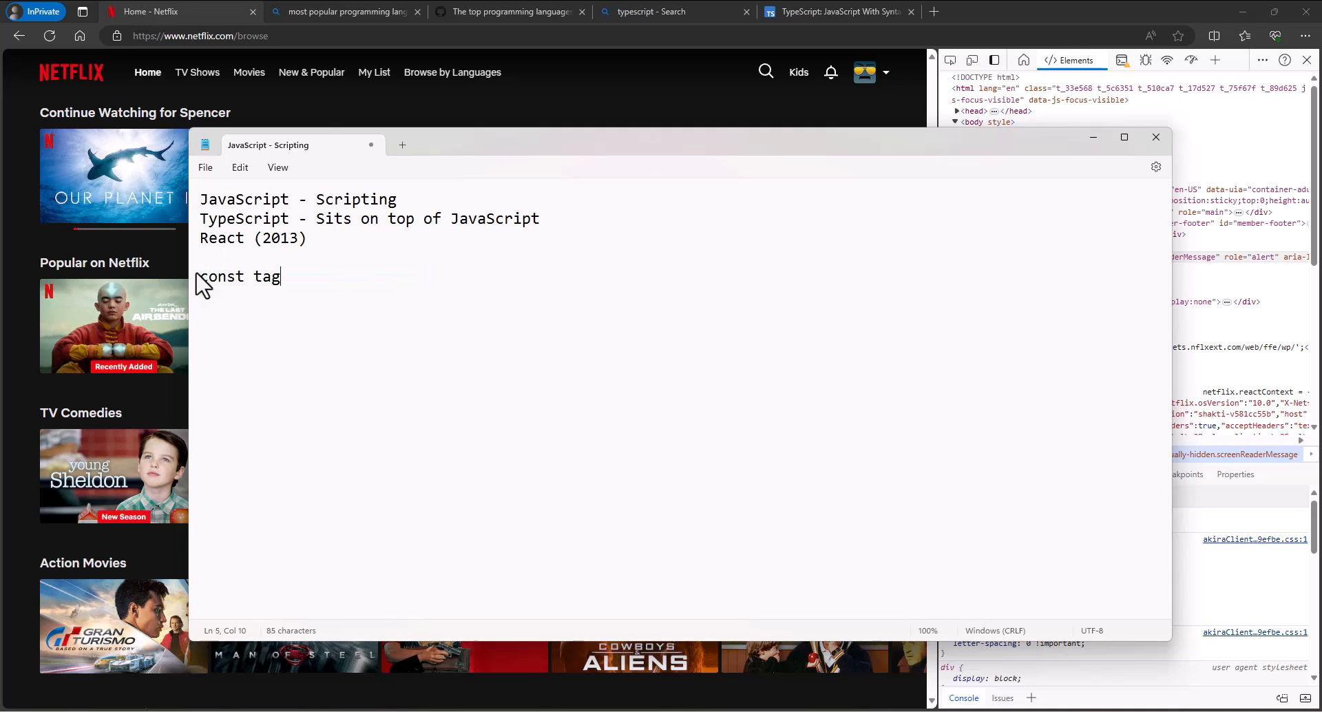
pyautogui.write('= React')
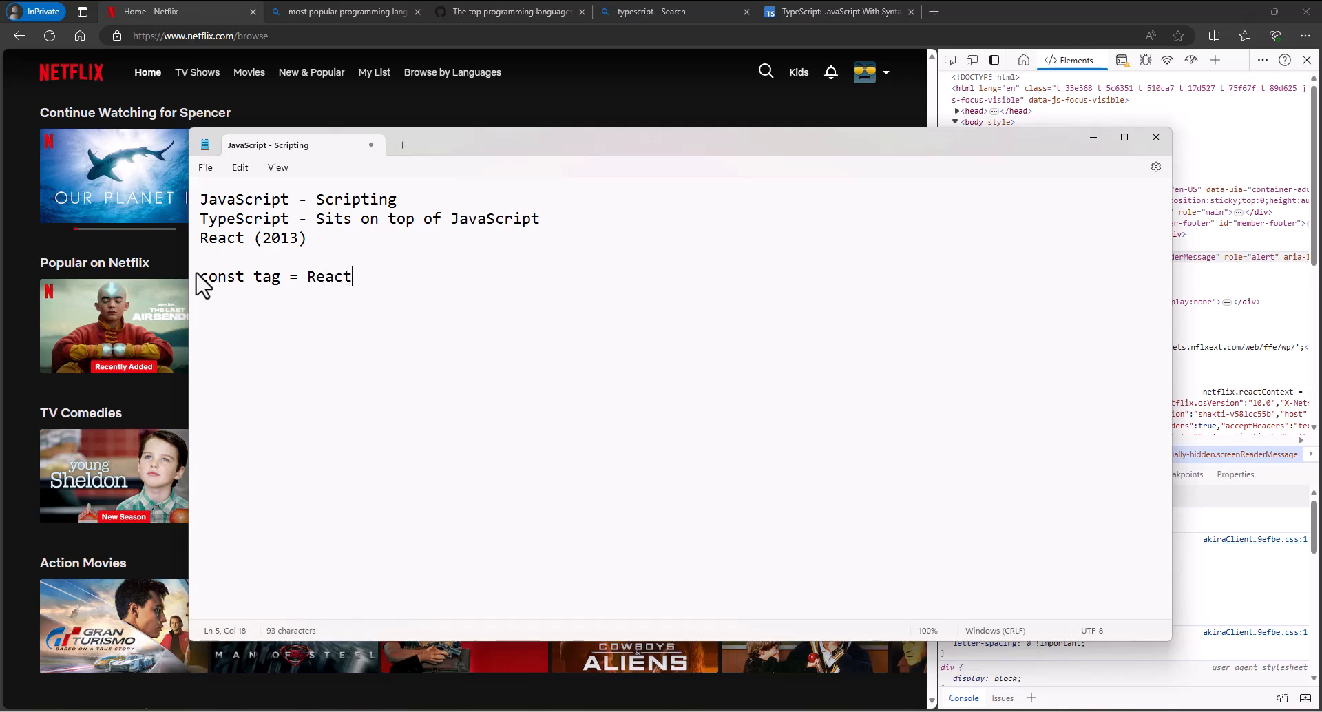
pyautogui.write('.c')
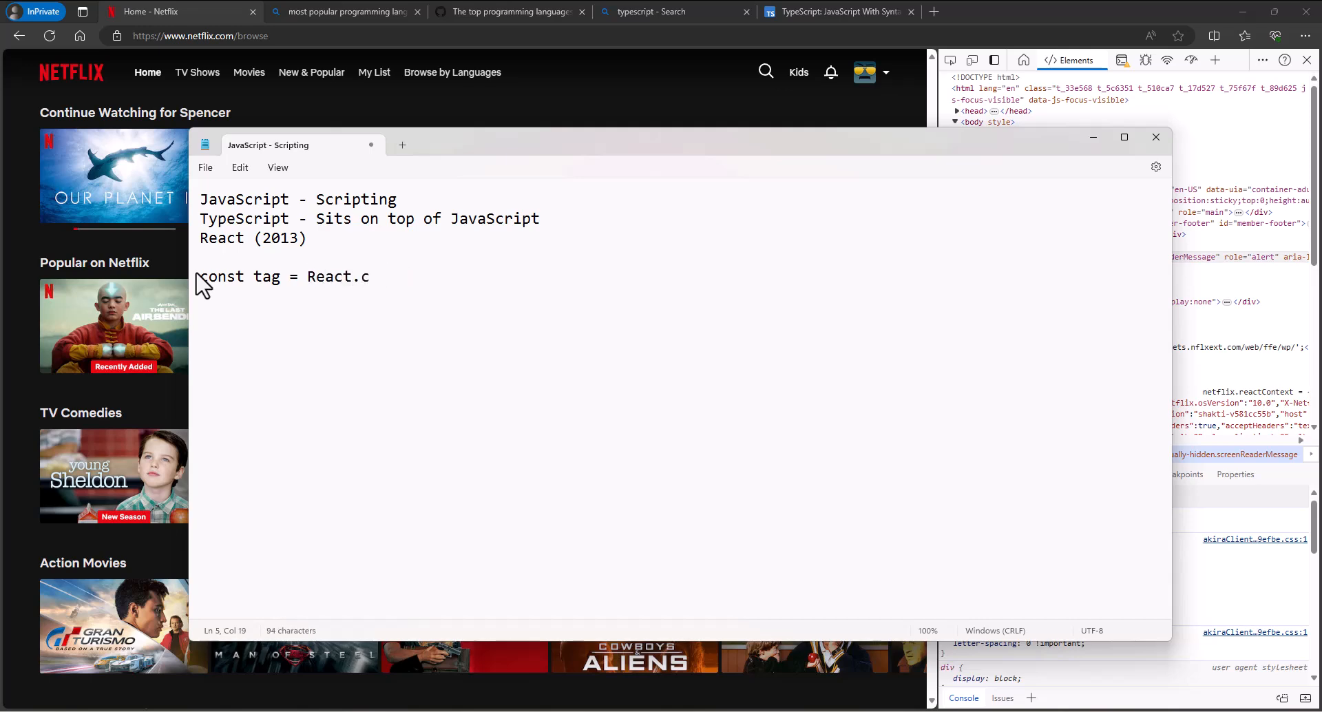
pyautogui.write('reateElement(')
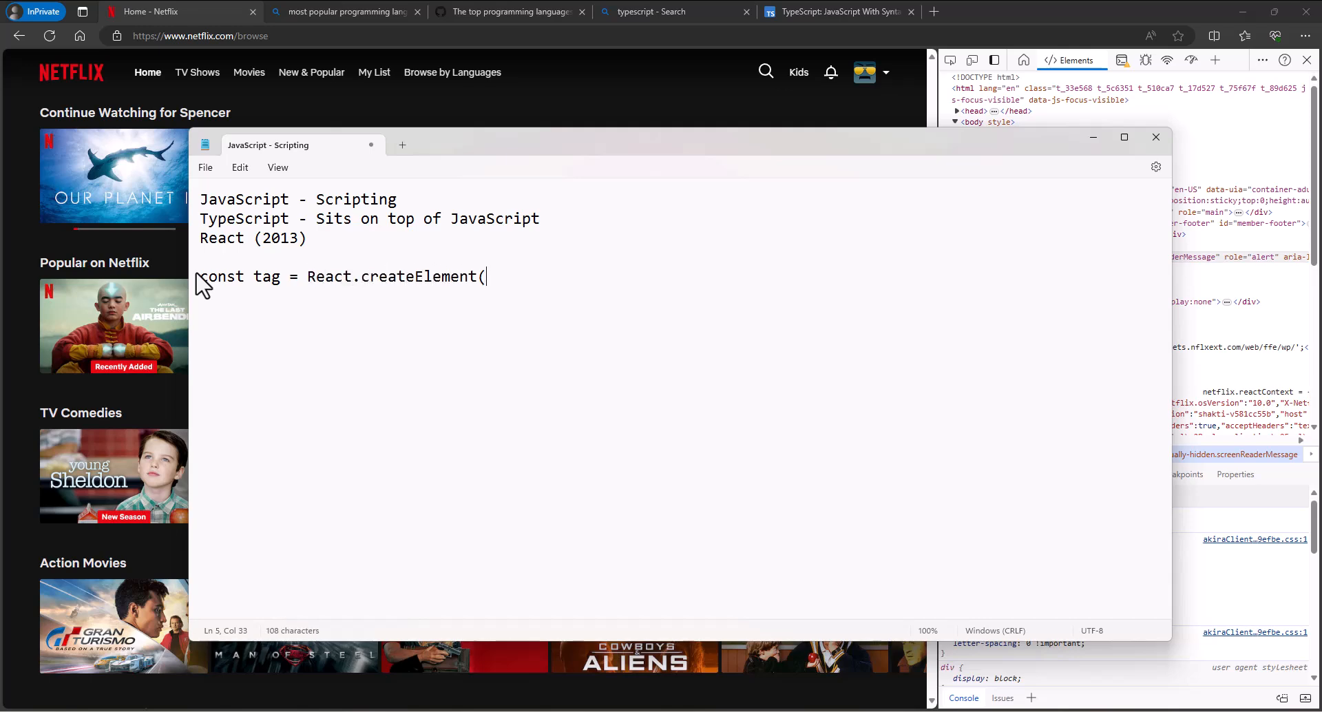
pyautogui.write("'div")
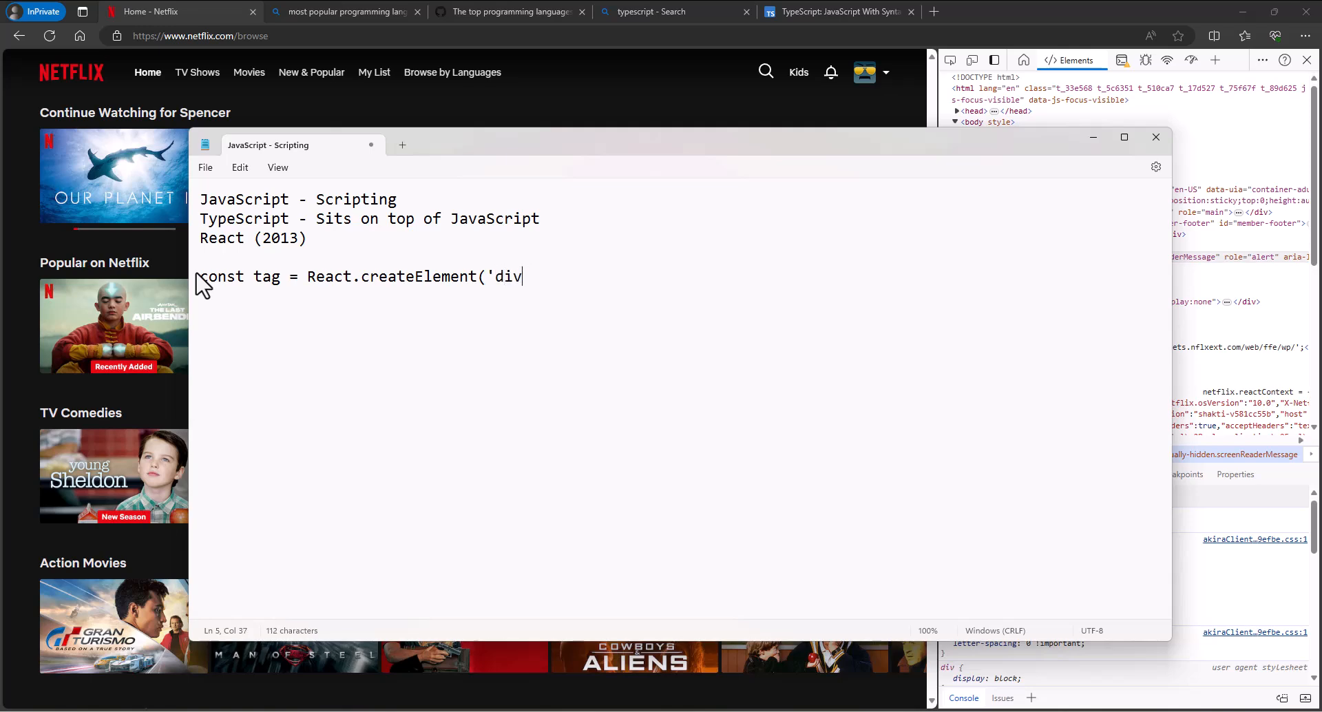
pyautogui.write("', null")
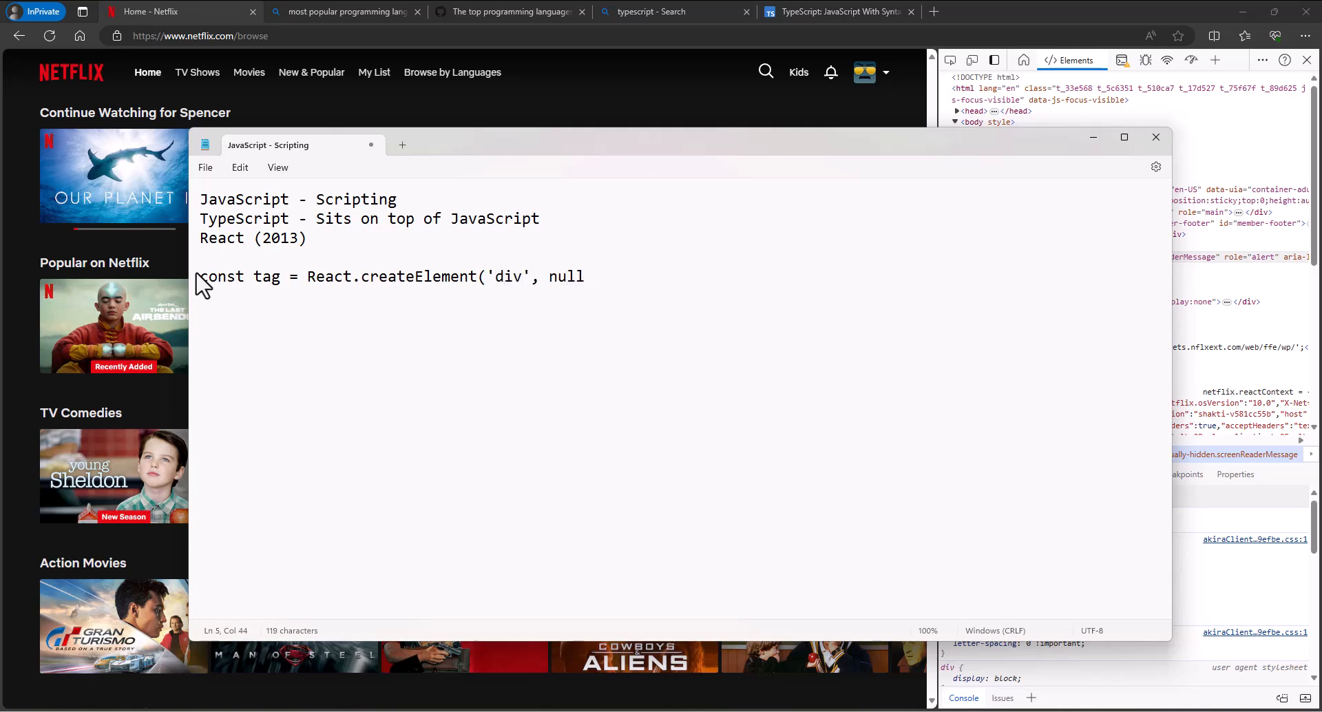
pyautogui.write(", 'Blah")
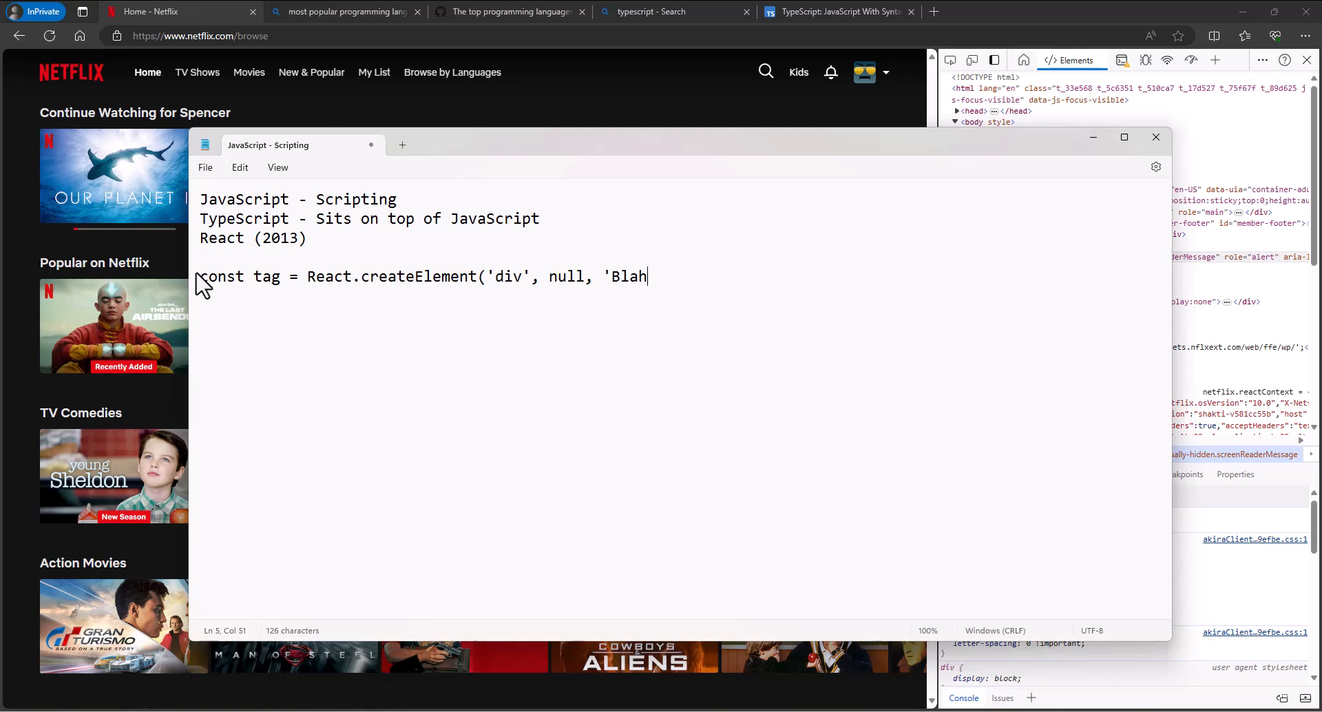
pyautogui.write(')')
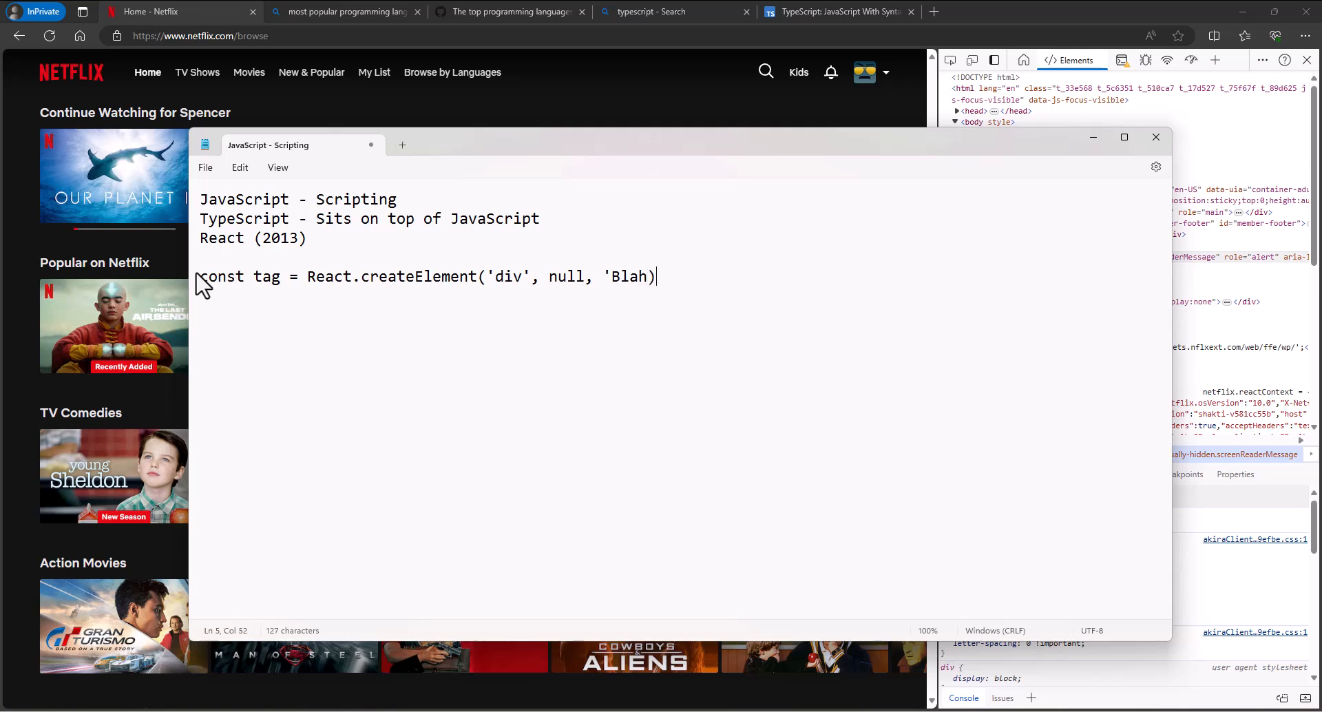
pyautogui.press('Backspace')
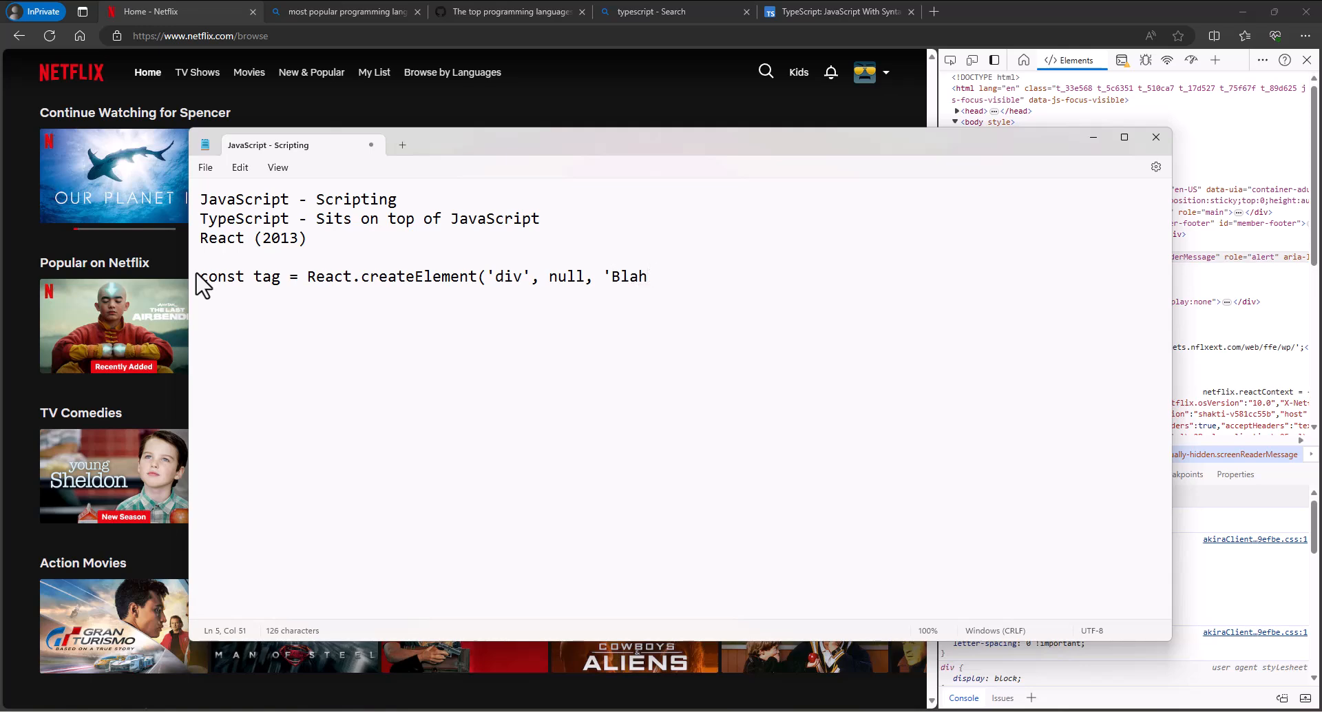
pyautogui.write("');")
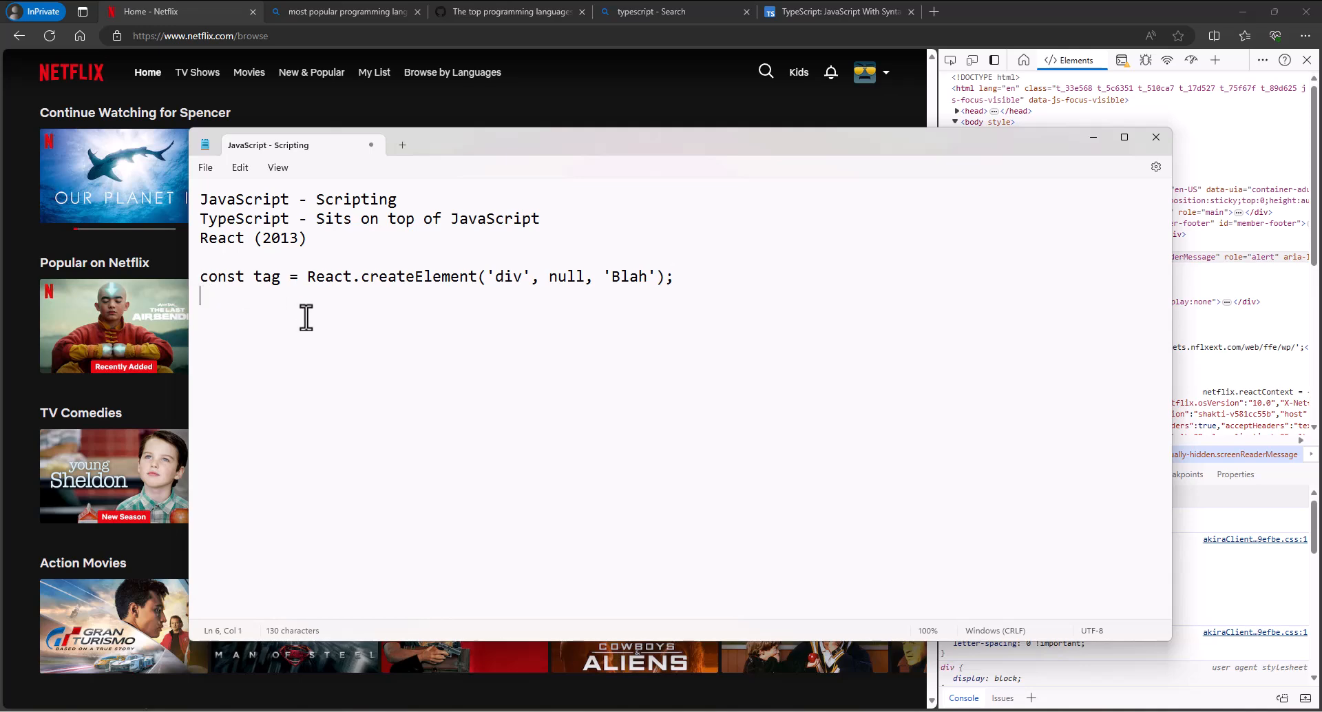
# Step: Add a JSX heading with '- const tag = <div>Blah</div>' beneath it
pyautogui.write('JSX')
pyautogui.write('- cons')
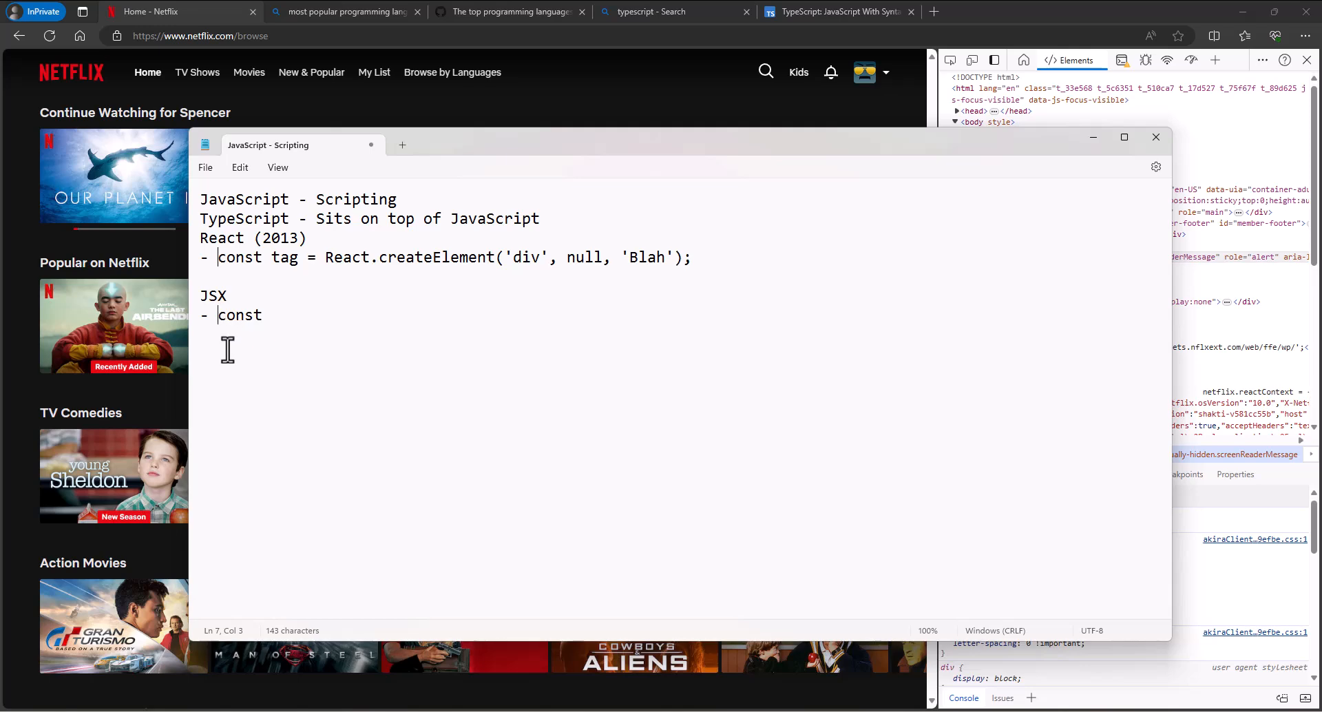
pyautogui.write('tag')
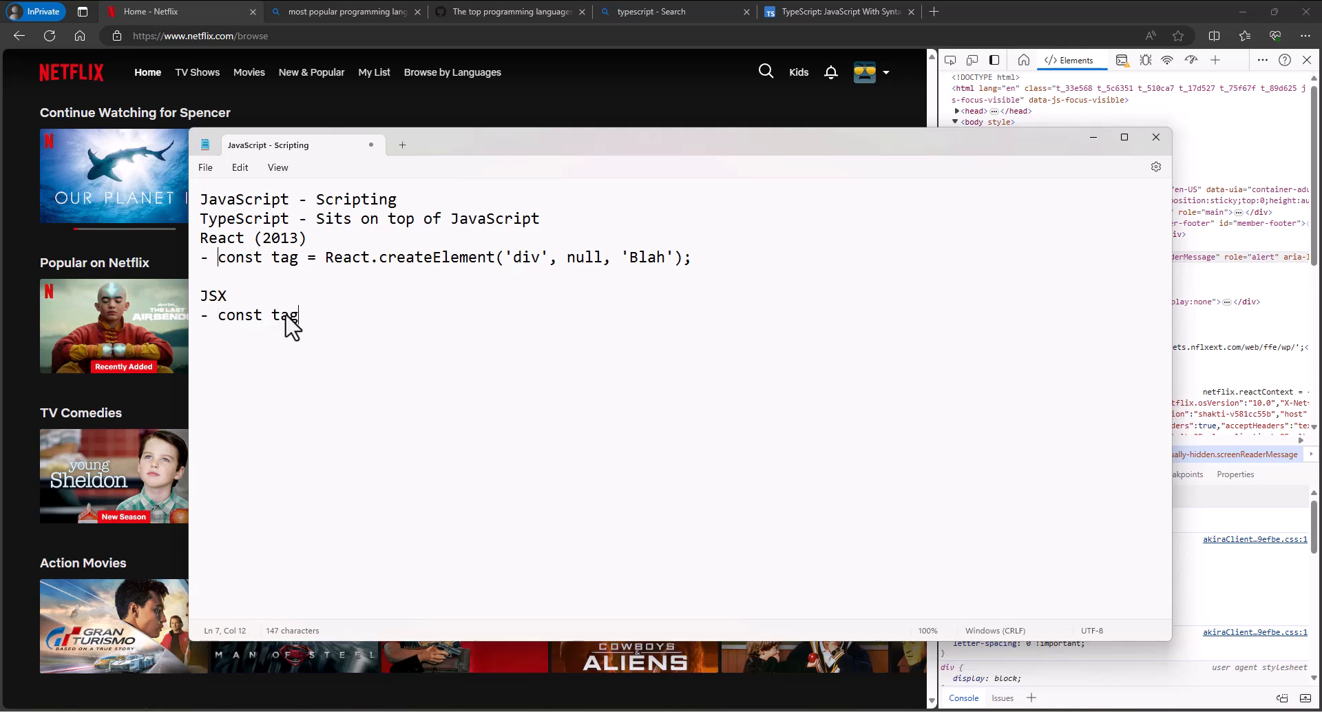
pyautogui.write('= <')
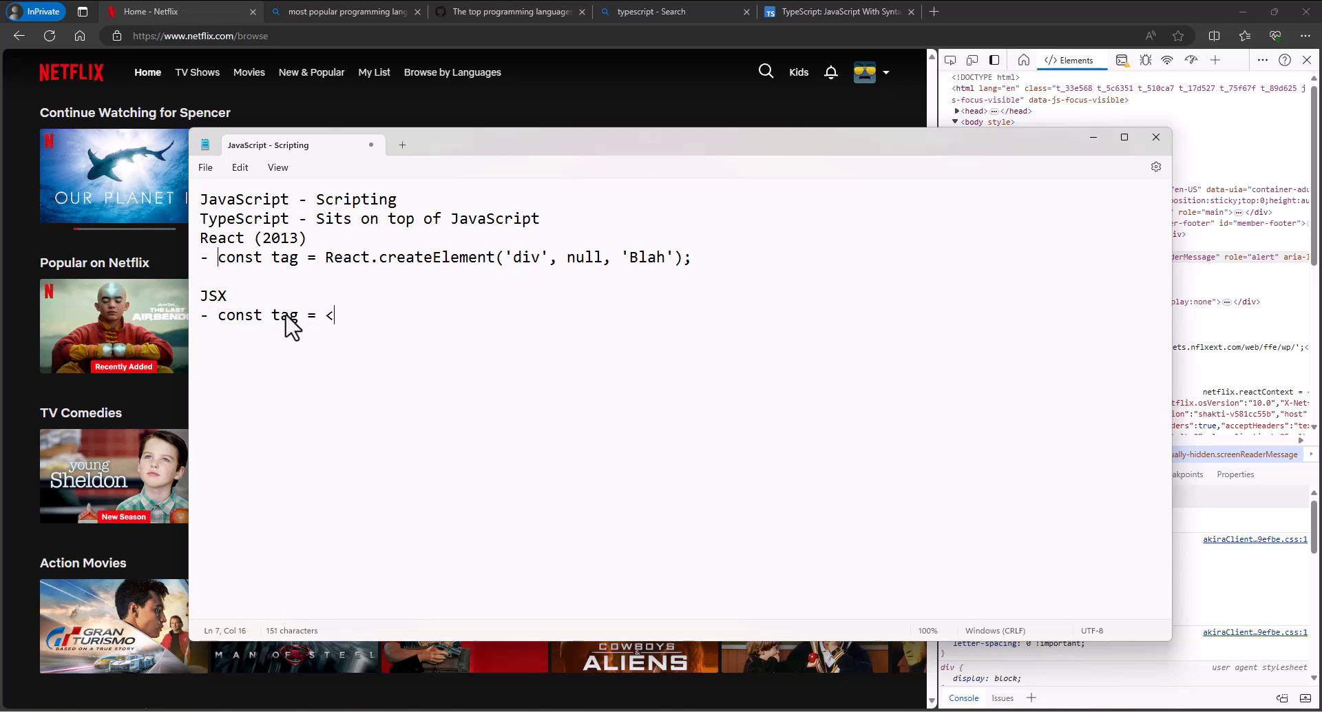
pyautogui.write('div>Blah')
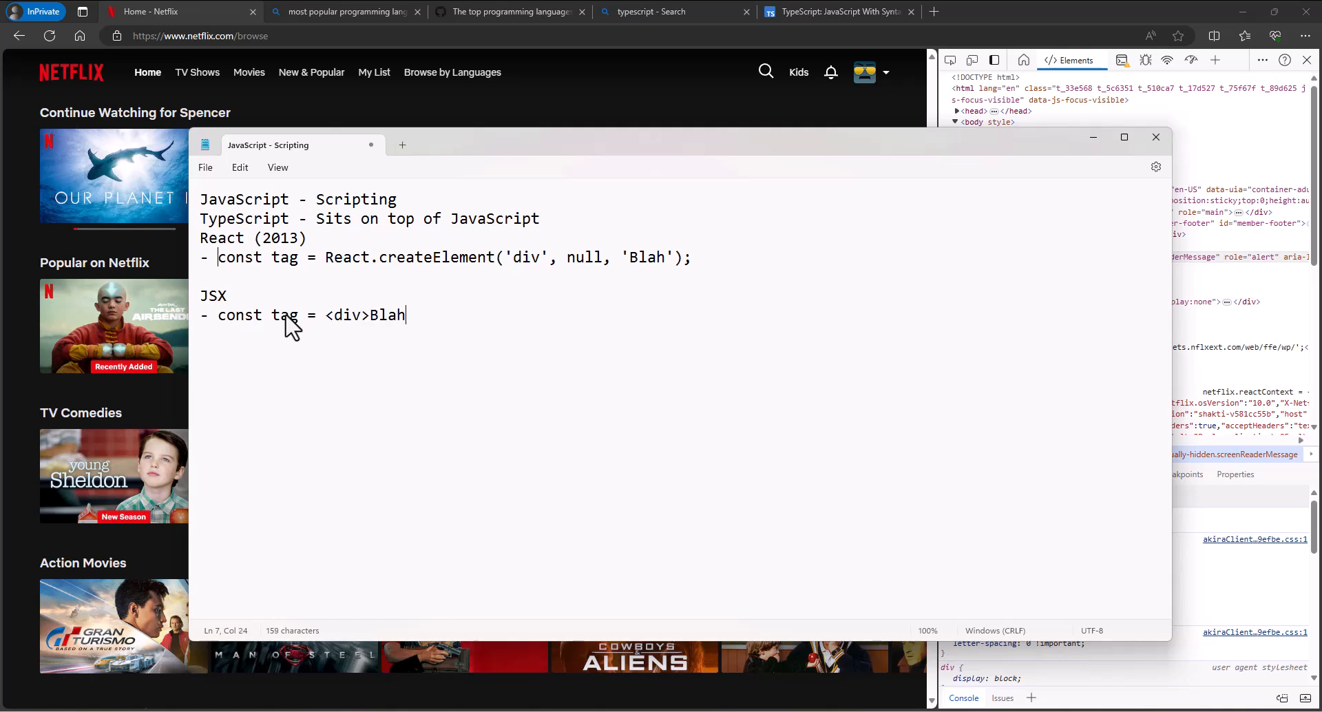
pyautogui.write('</div')
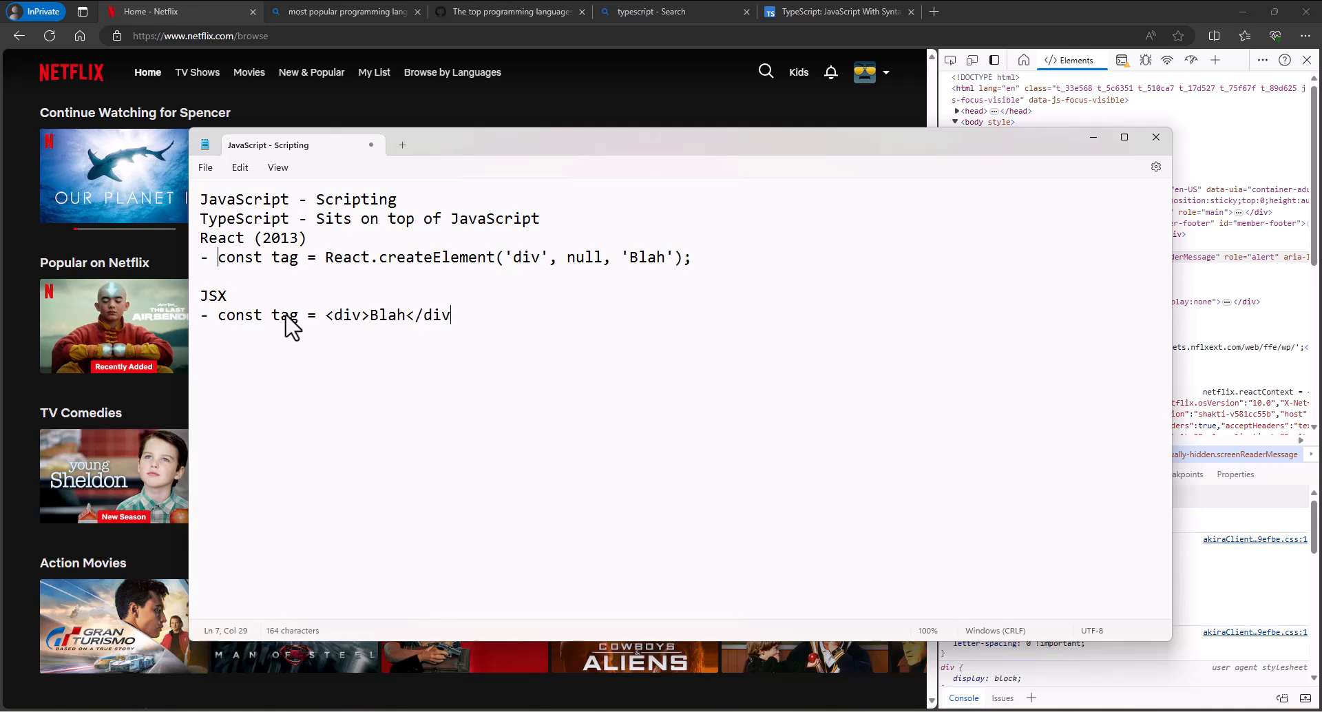
pyautogui.write('>')
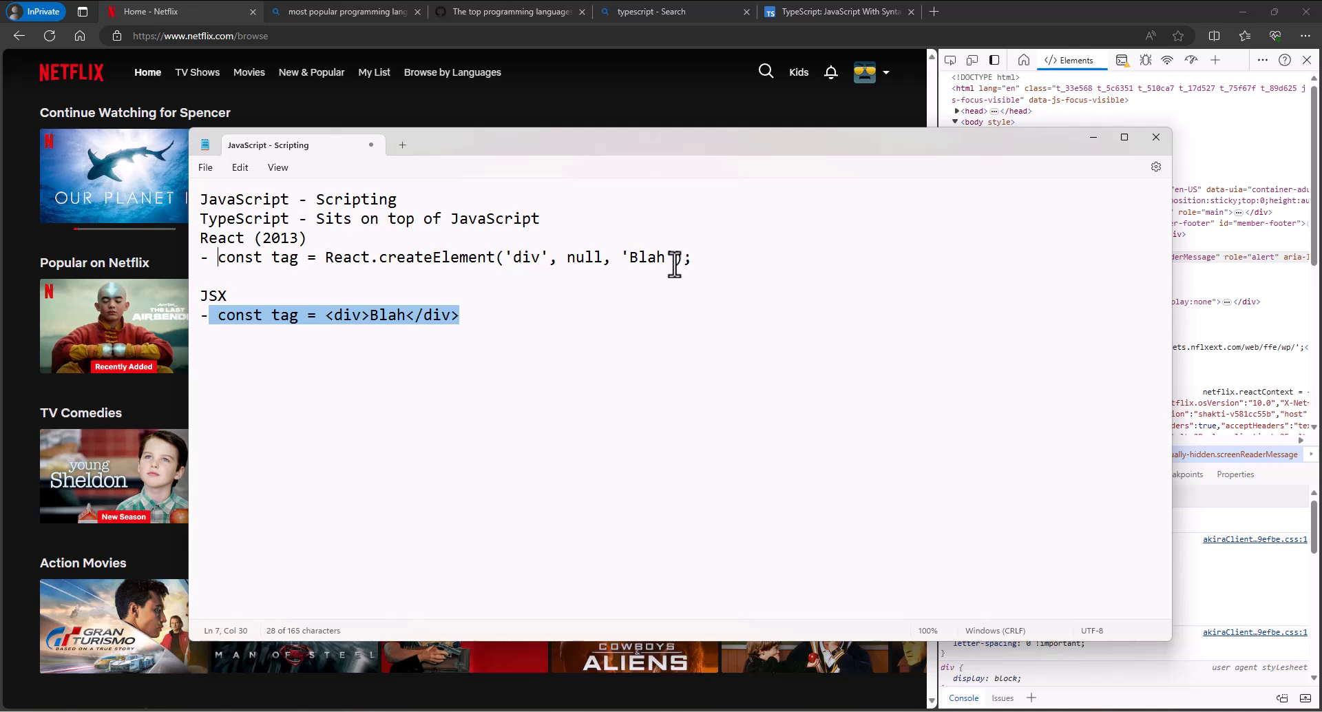
pyautogui.moveTo(390, 353)
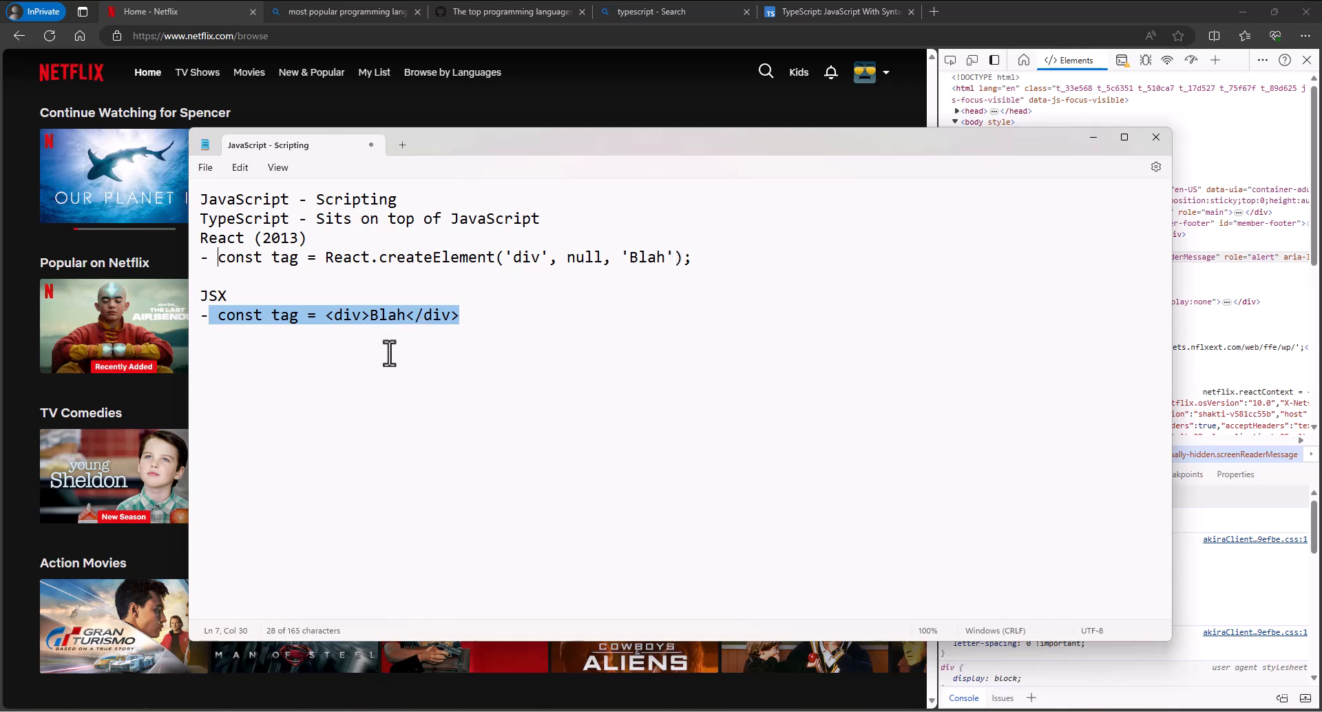
# Step: Highlight the JSX version of the const tag line
pyautogui.click(493, 314)
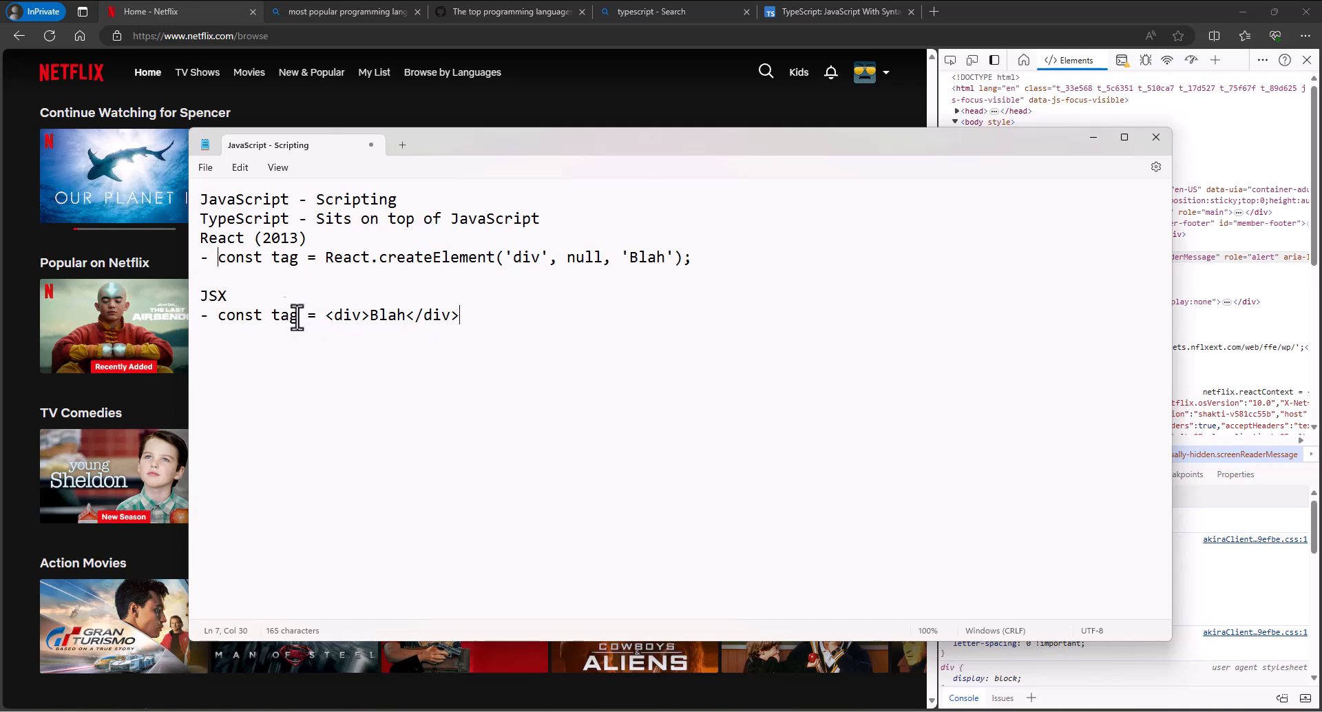
pyautogui.moveTo(345, 314); pyautogui.dragTo(460, 314)
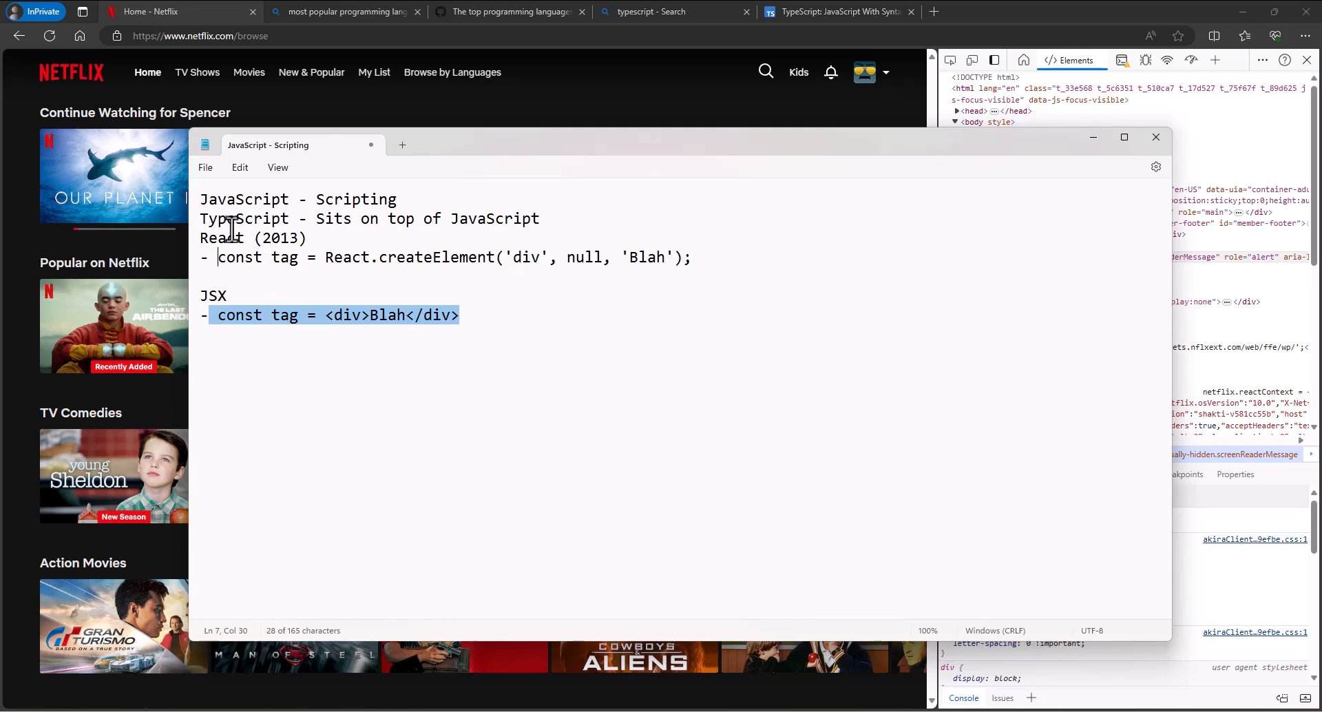
pyautogui.moveTo(292, 290)
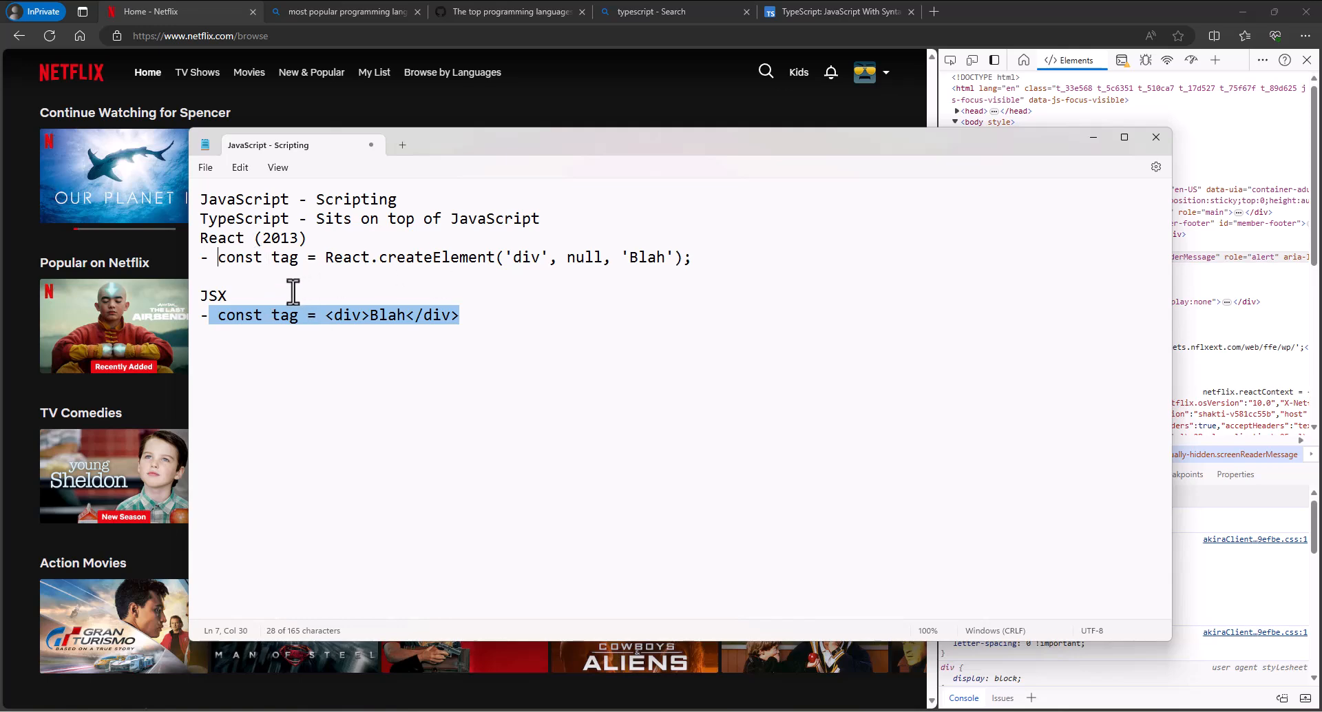
pyautogui.moveTo(289, 245)
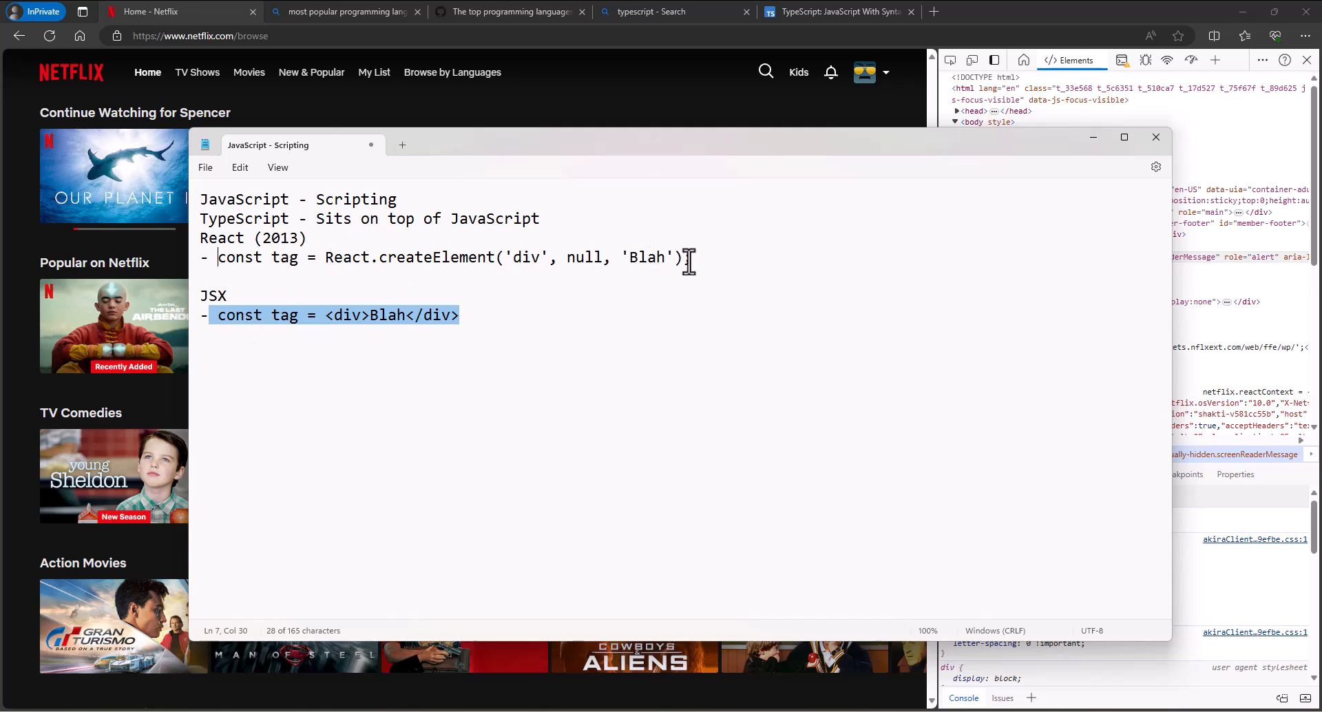
# Step: Add 'Babel - Translates JSX to React' between the React example and the JSX heading
pyautogui.write('Babel')
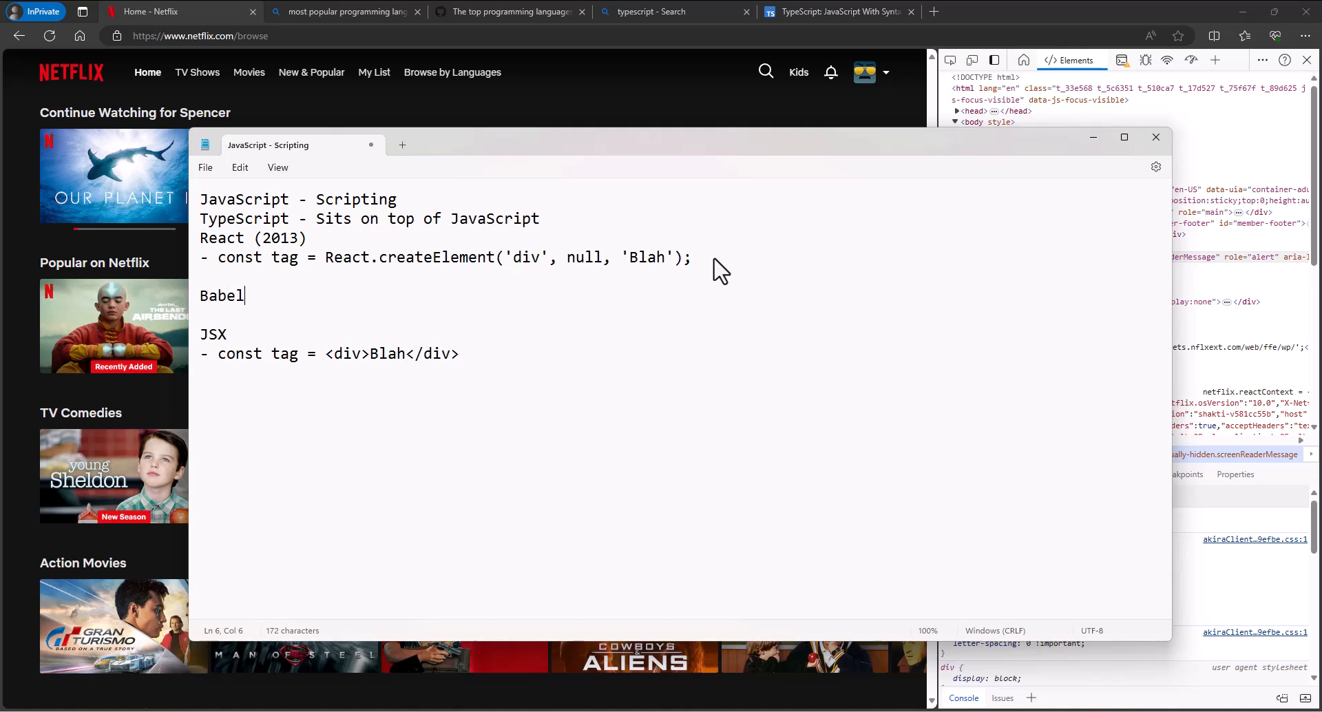
pyautogui.write('- Tra')
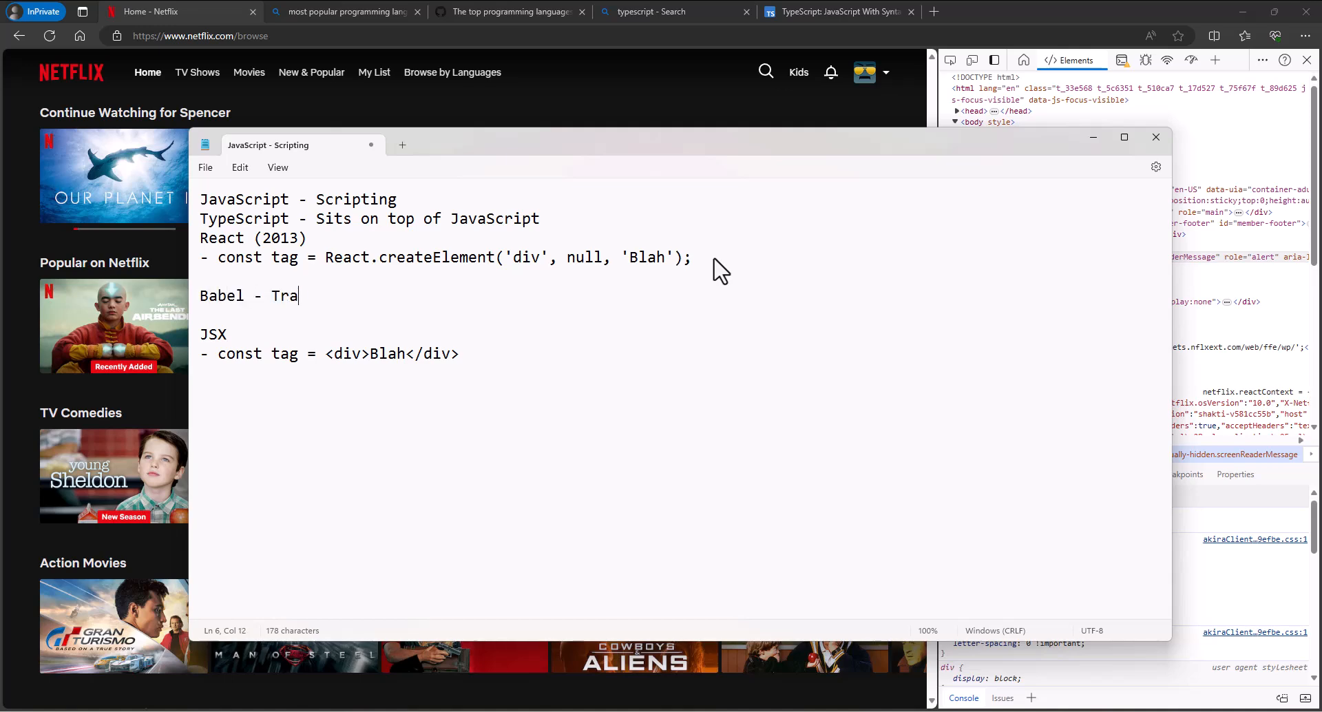
pyautogui.write('nslates JX')
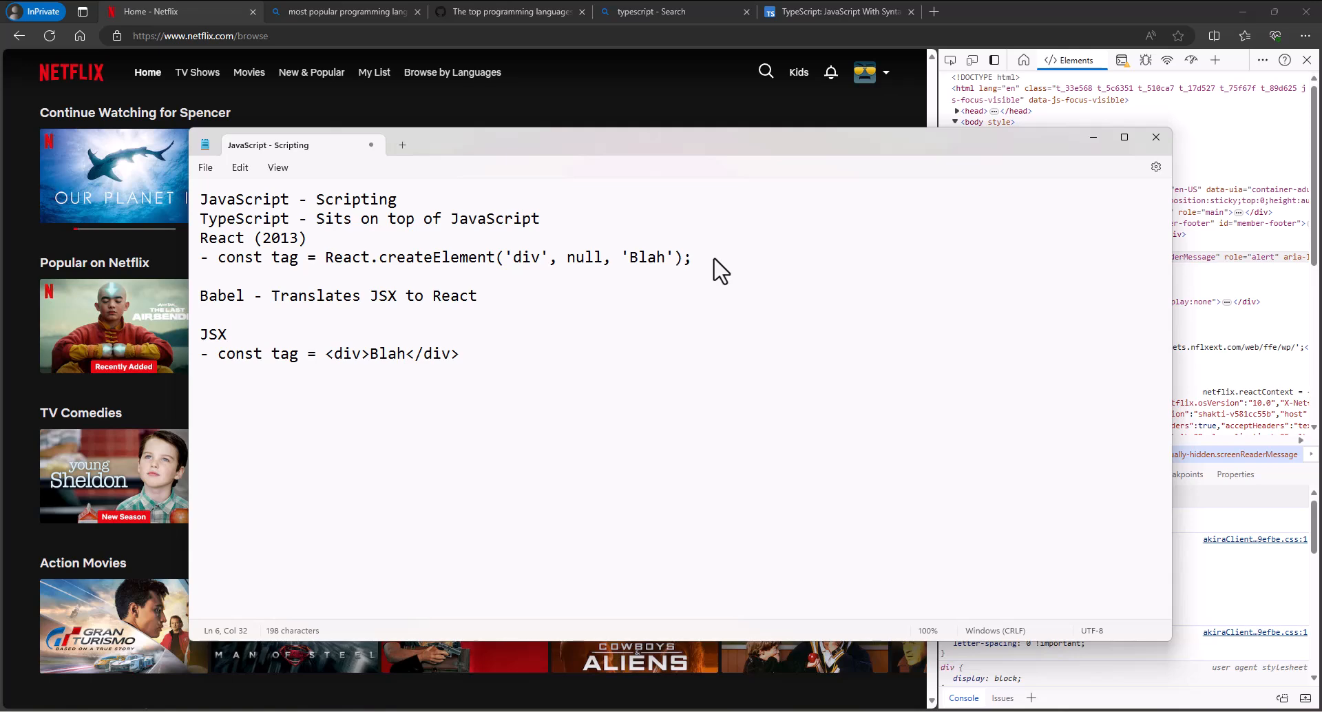
pyautogui.click(478, 294)
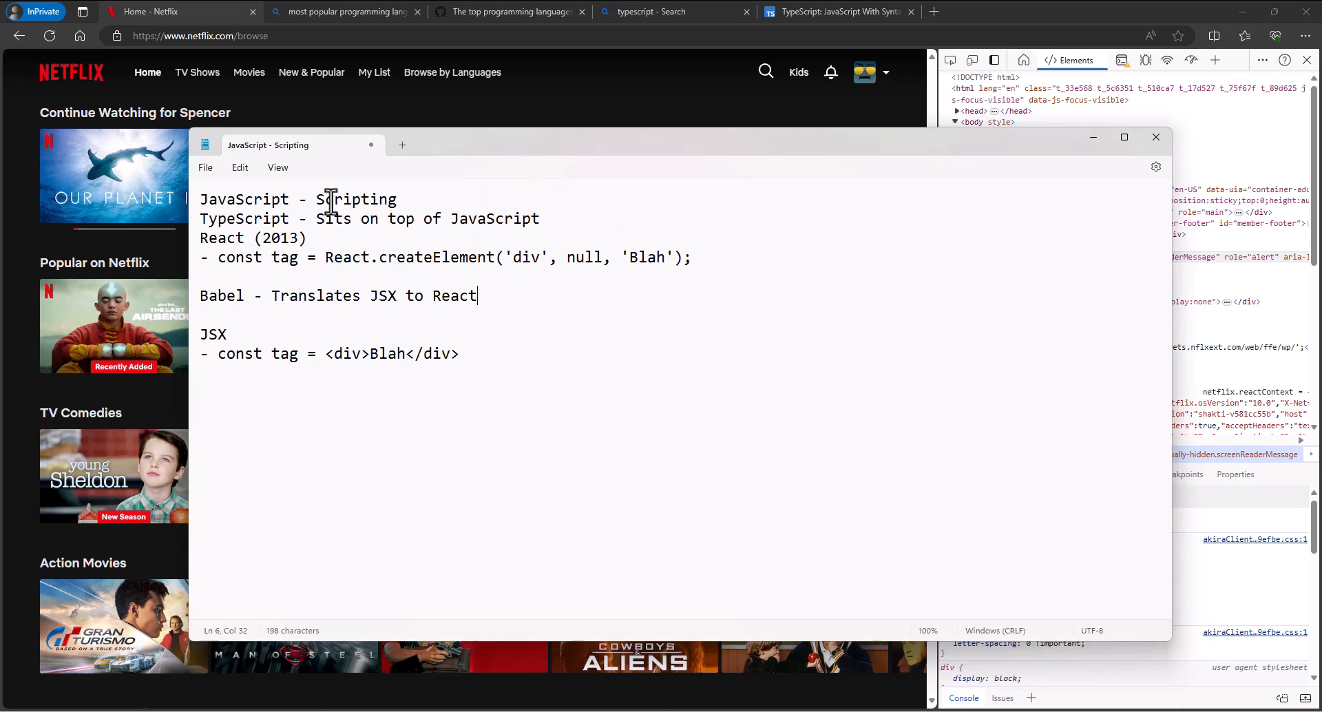
# Step: Add release years (1995) after JavaScript and (2010) after TypeScript
pyautogui.write('(1995')
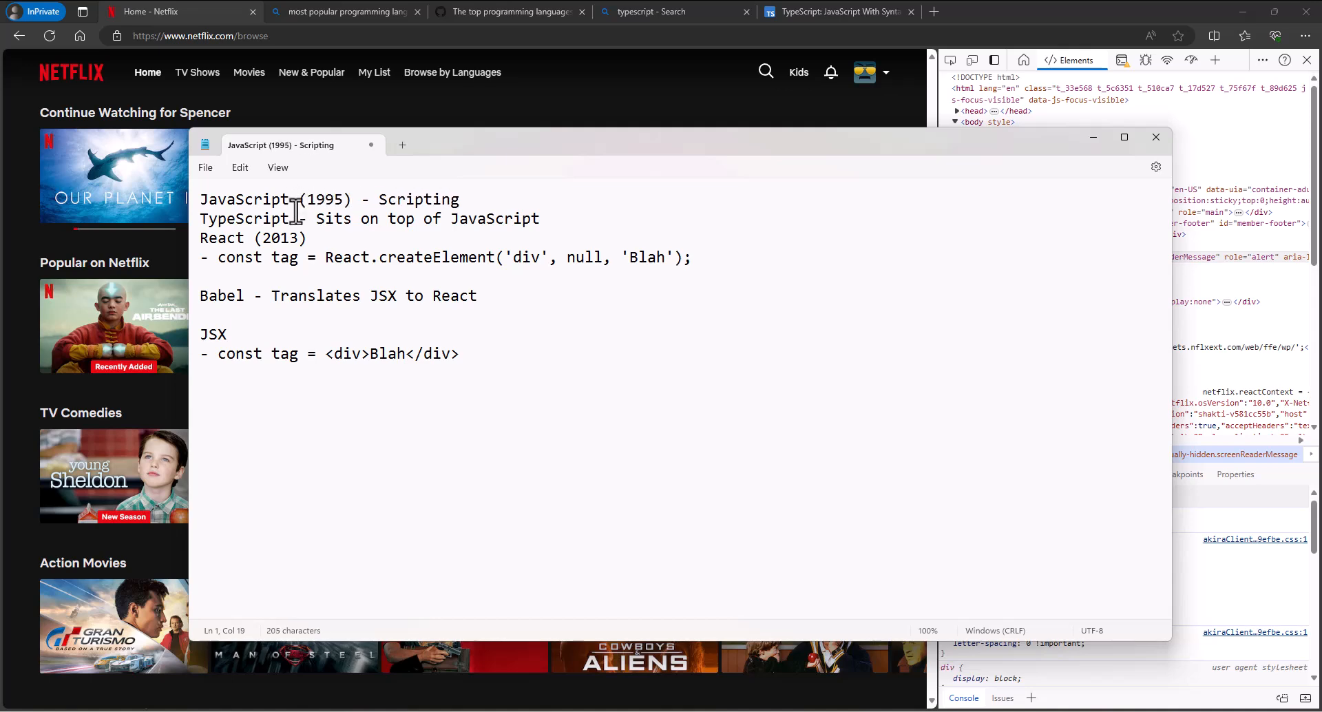
pyautogui.write('(2010)')
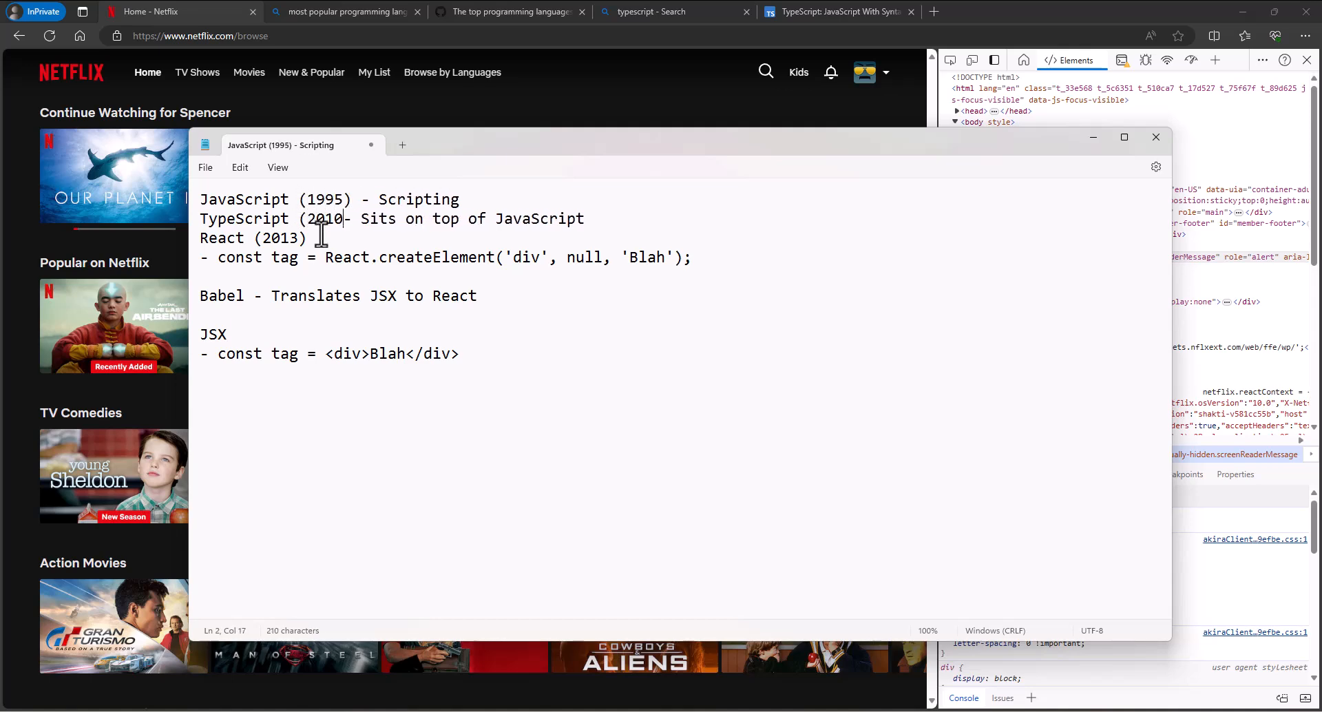
pyautogui.write('"  "')
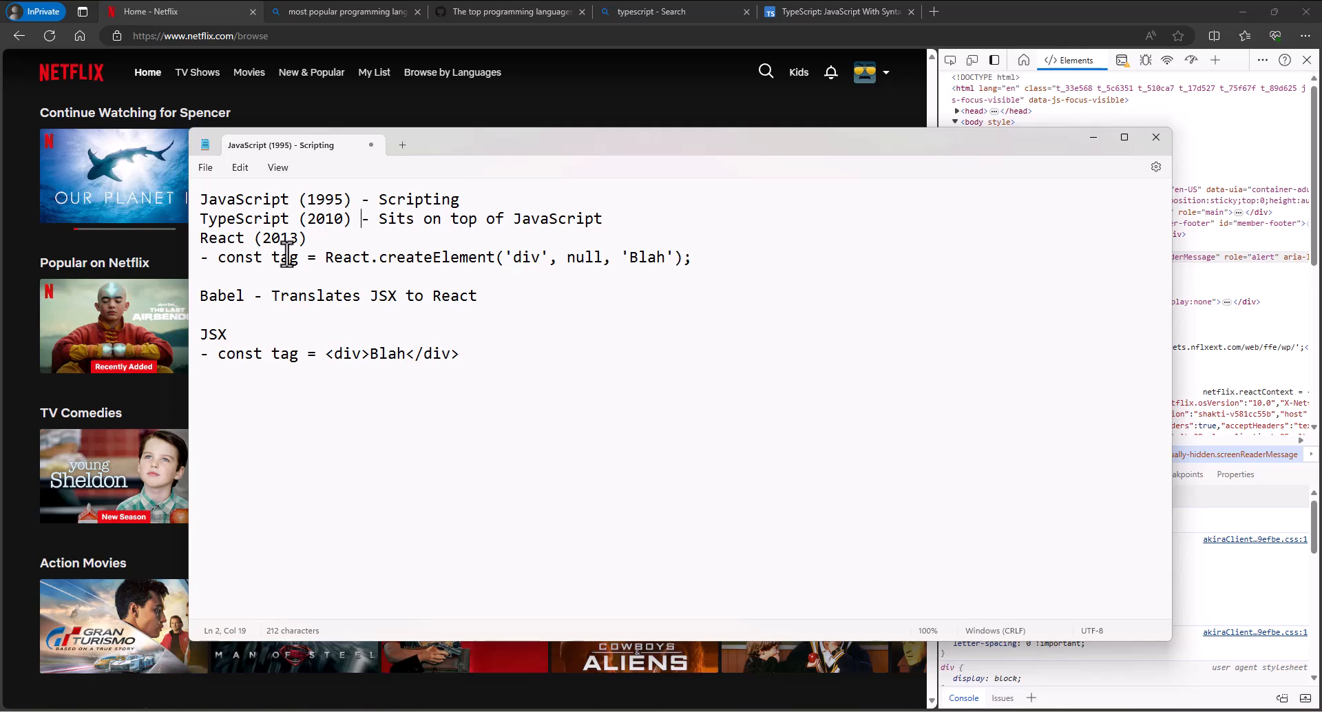
pyautogui.moveTo(712, 295)
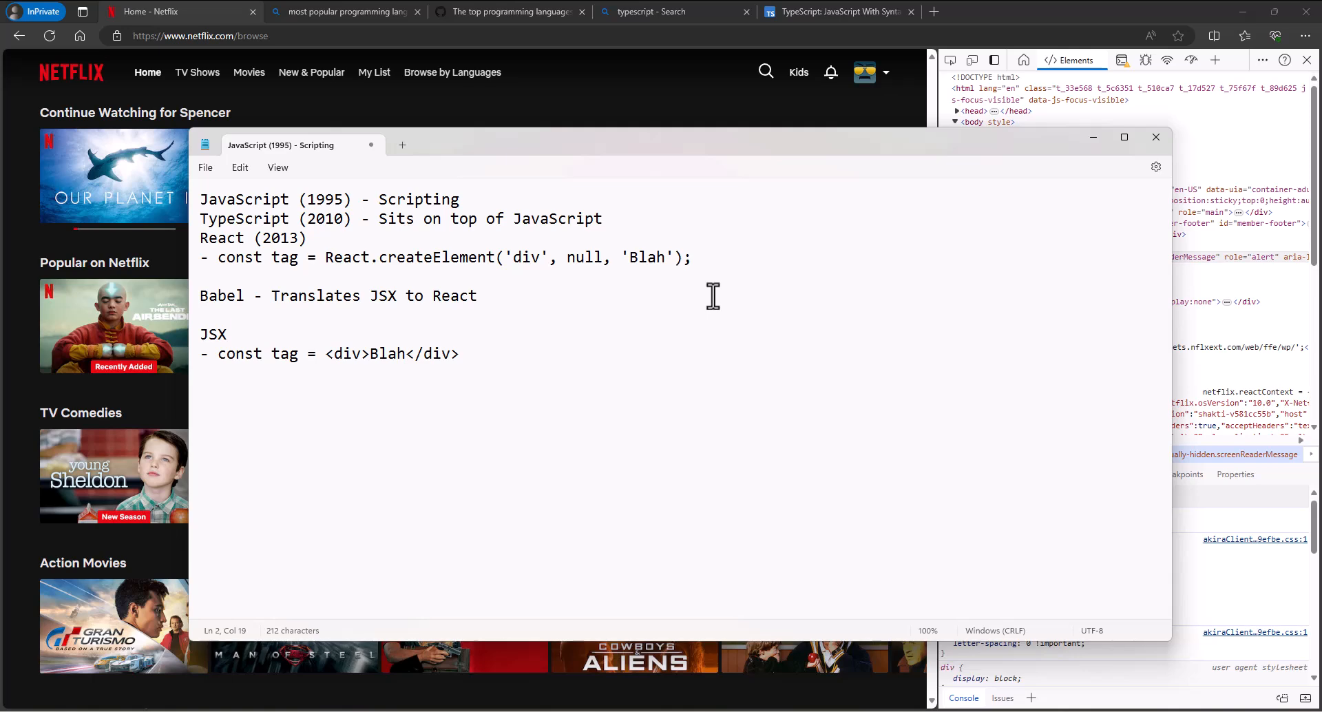
pyautogui.moveTo(686, 278)
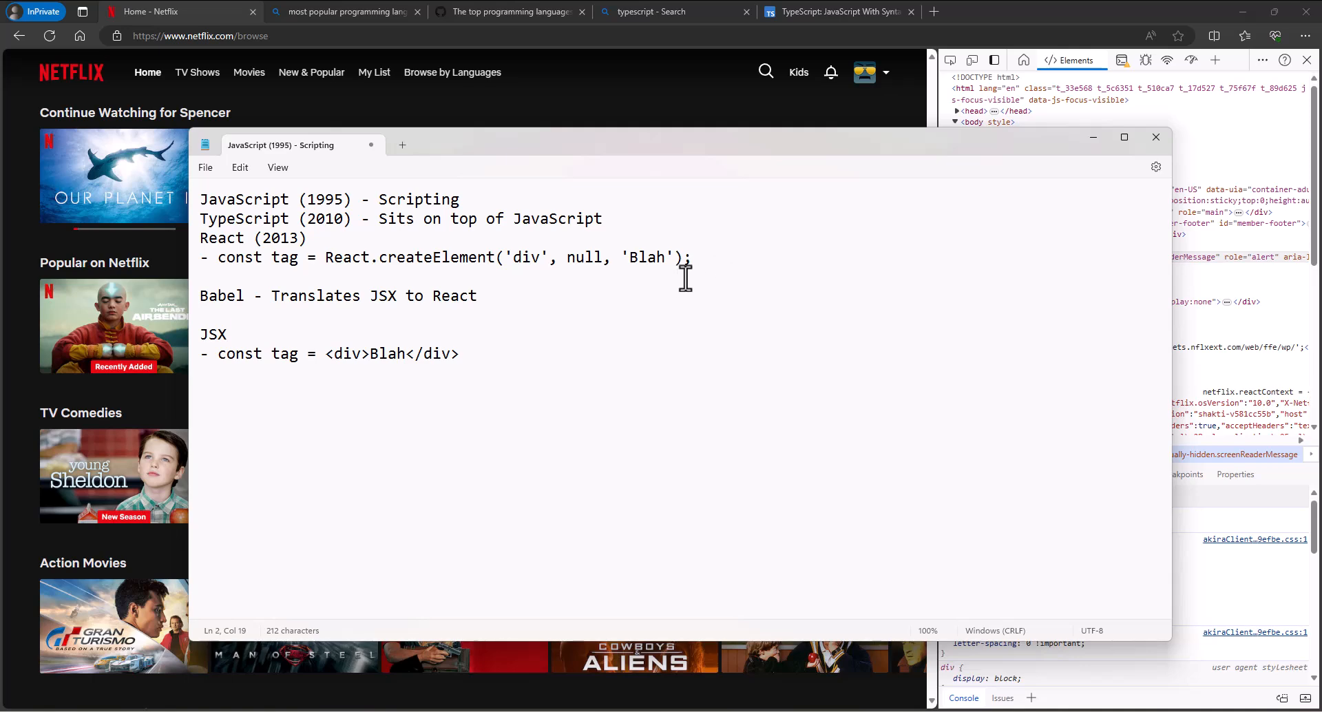
pyautogui.moveTo(675, 280)
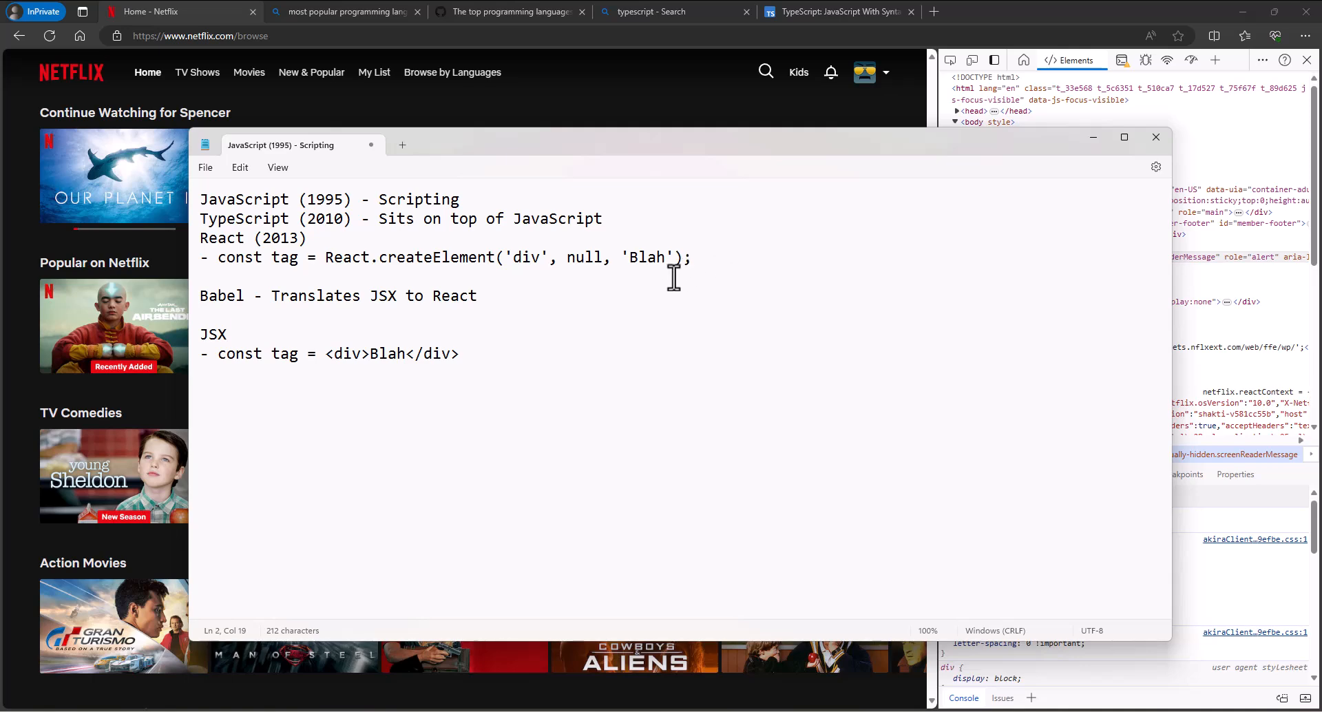
pyautogui.moveTo(938, 58)
pyautogui.write('jx')
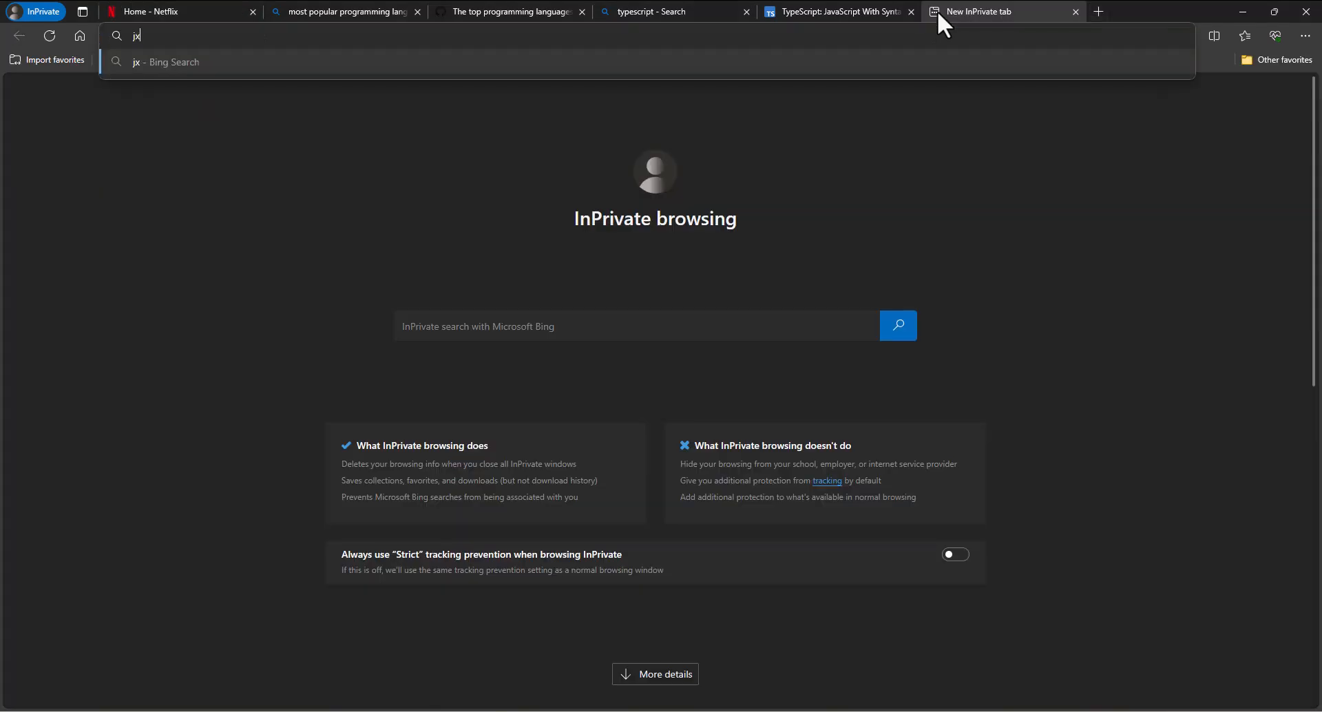
pyautogui.write('sx relea')
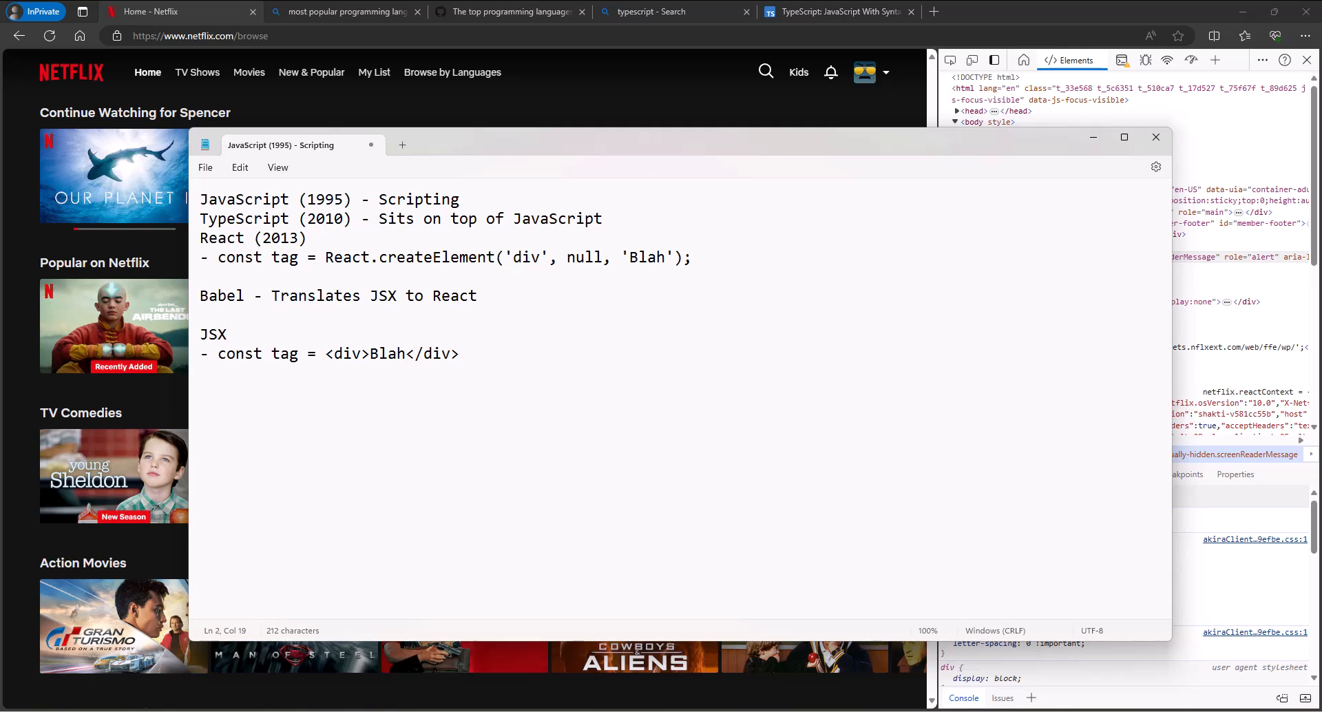
# Step: Add 'ESLint - Standard Design Patterns' on a new line below the JSX example
pyautogui.click(460, 354)
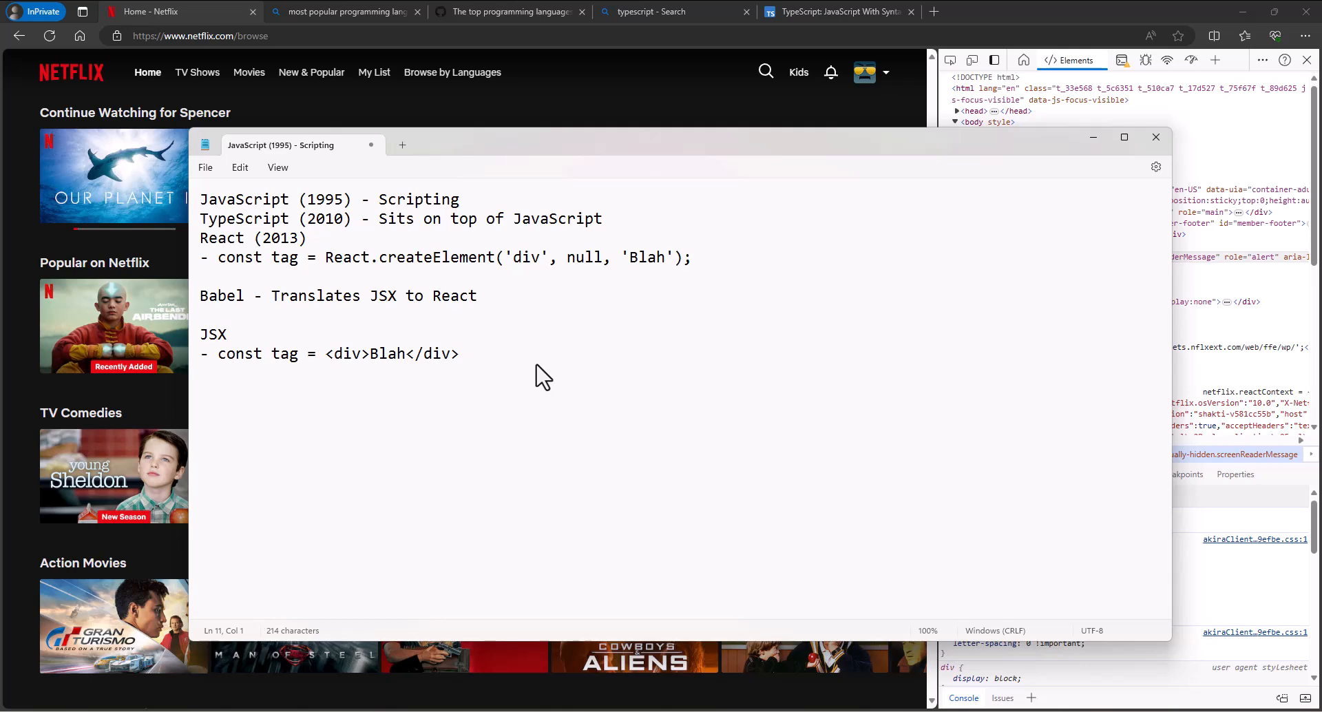
pyautogui.write('ESLint')
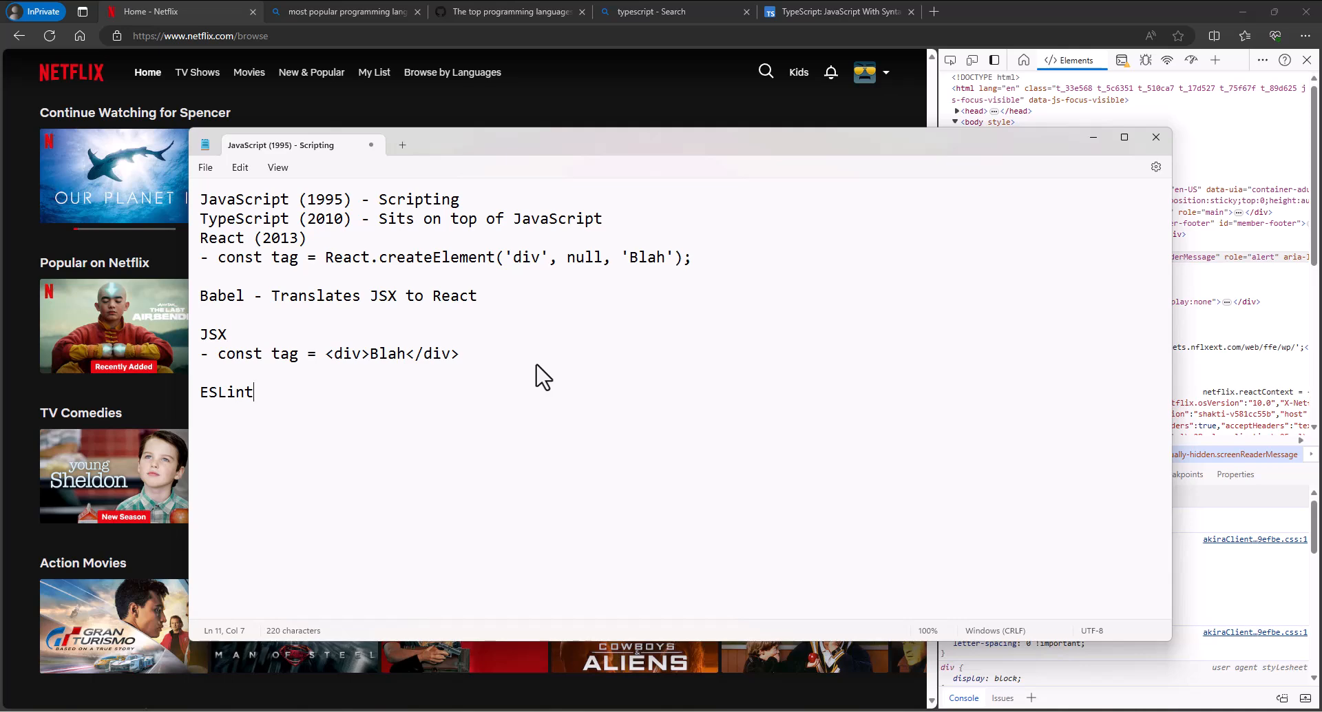
pyautogui.write('-')
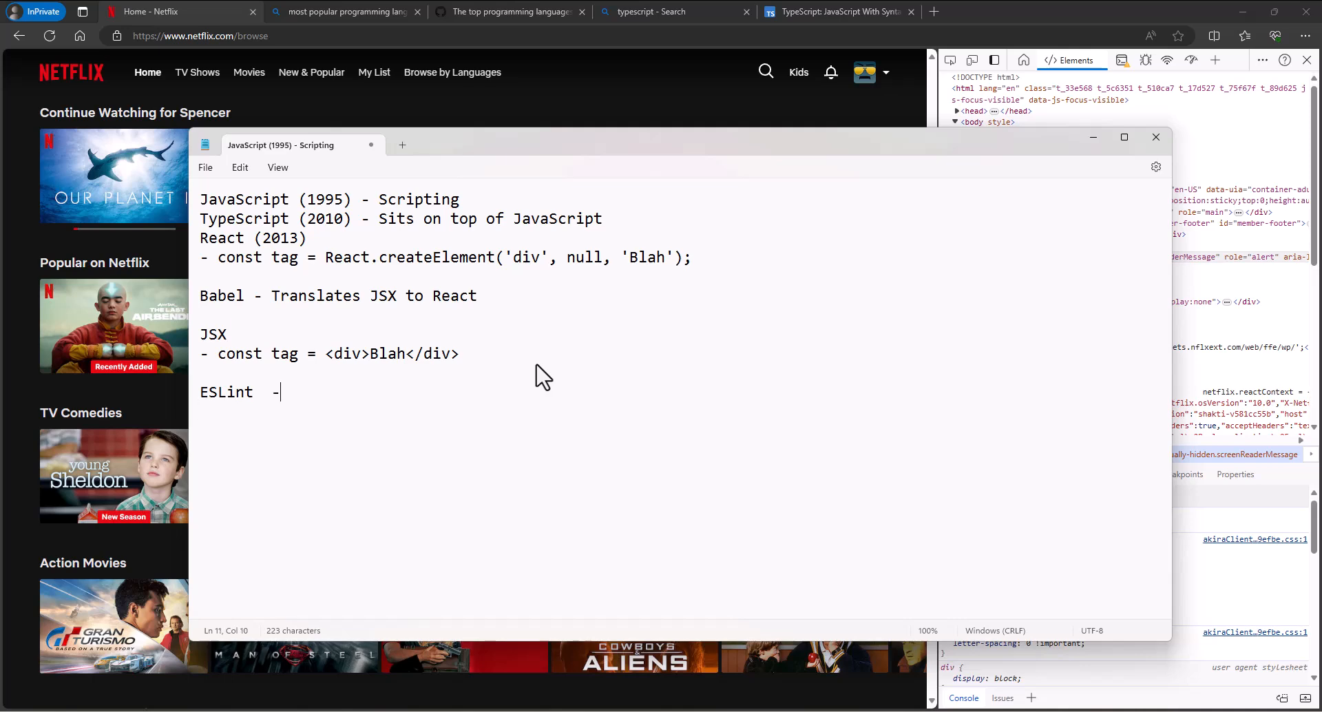
pyautogui.write('Standard')
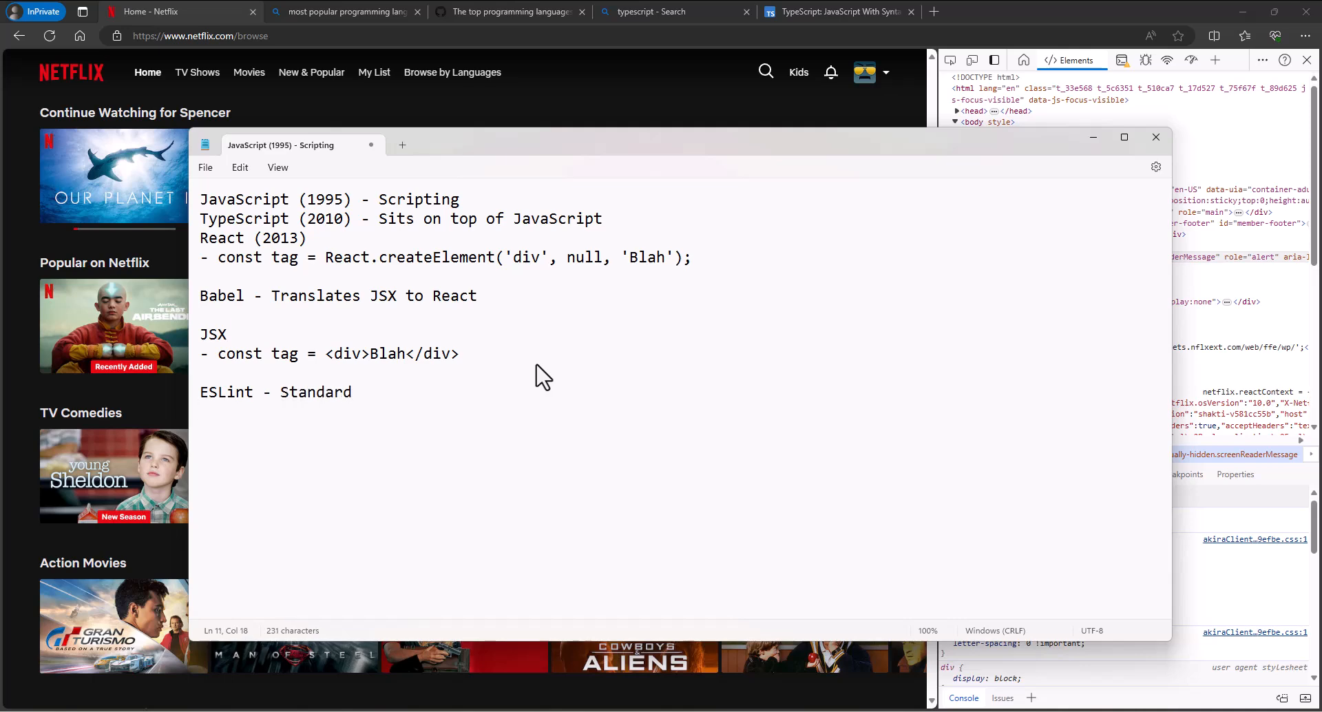
pyautogui.write('Design Patterns')
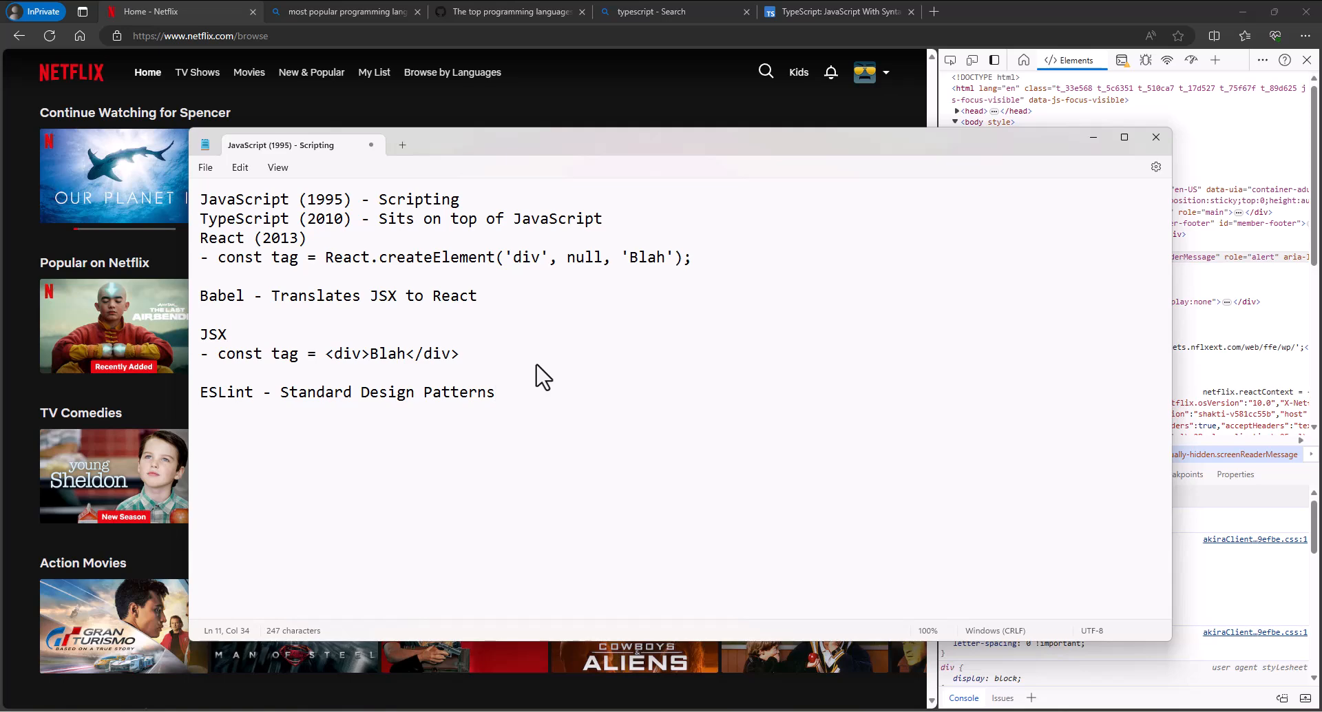
# Step: Add 'Prettier - Intellisense for React' on the next line
pyautogui.write('Prettier')
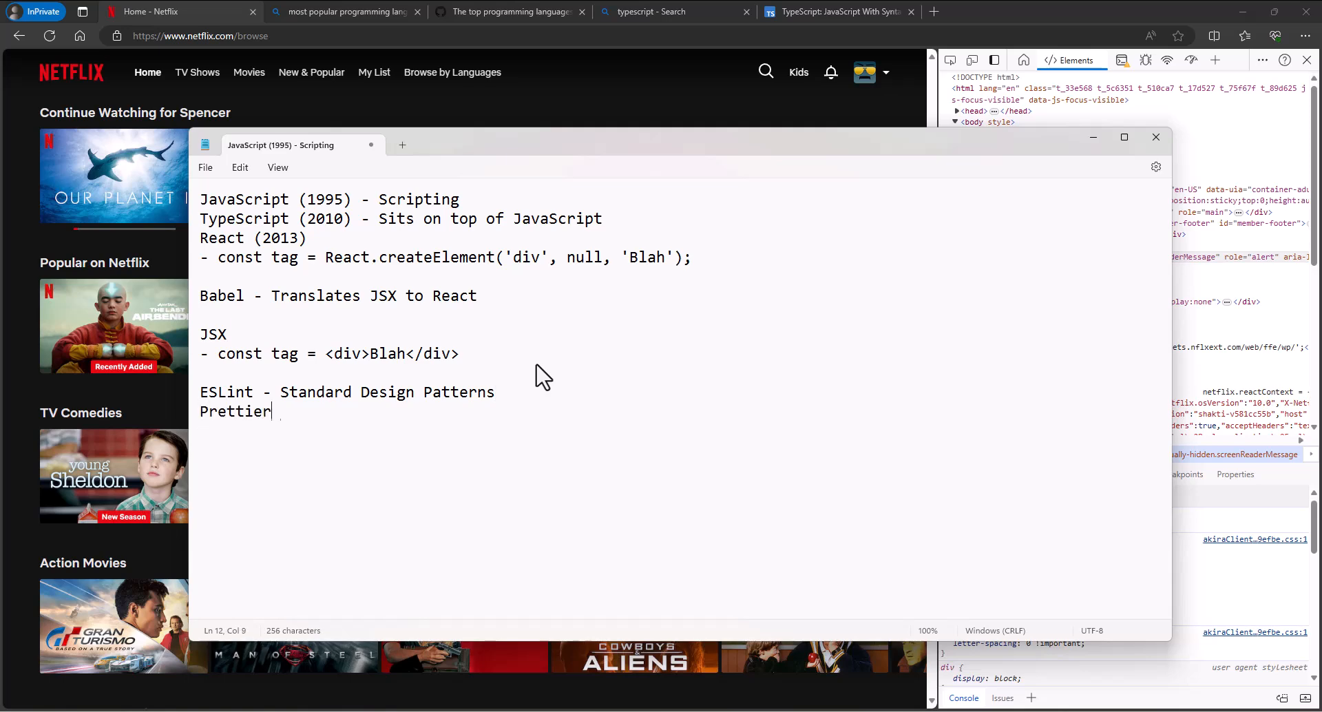
pyautogui.write('-')
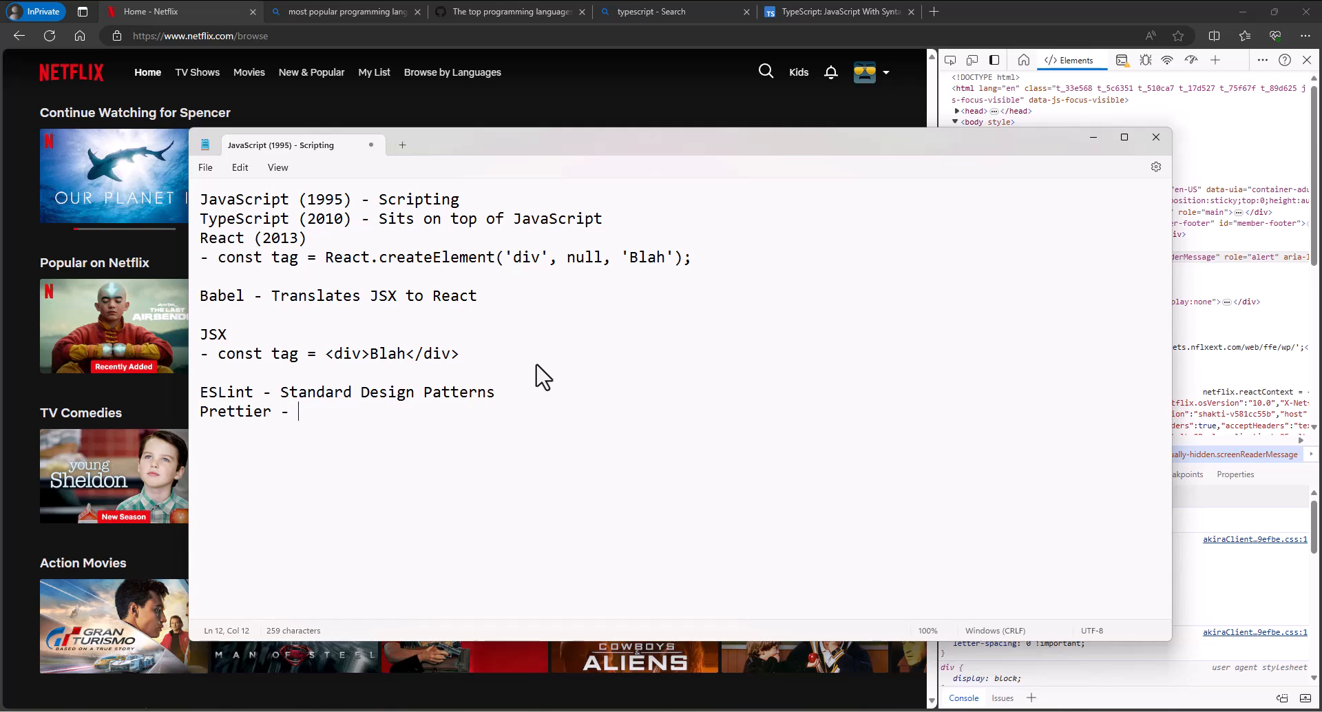
pyautogui.write('Intellisense for')
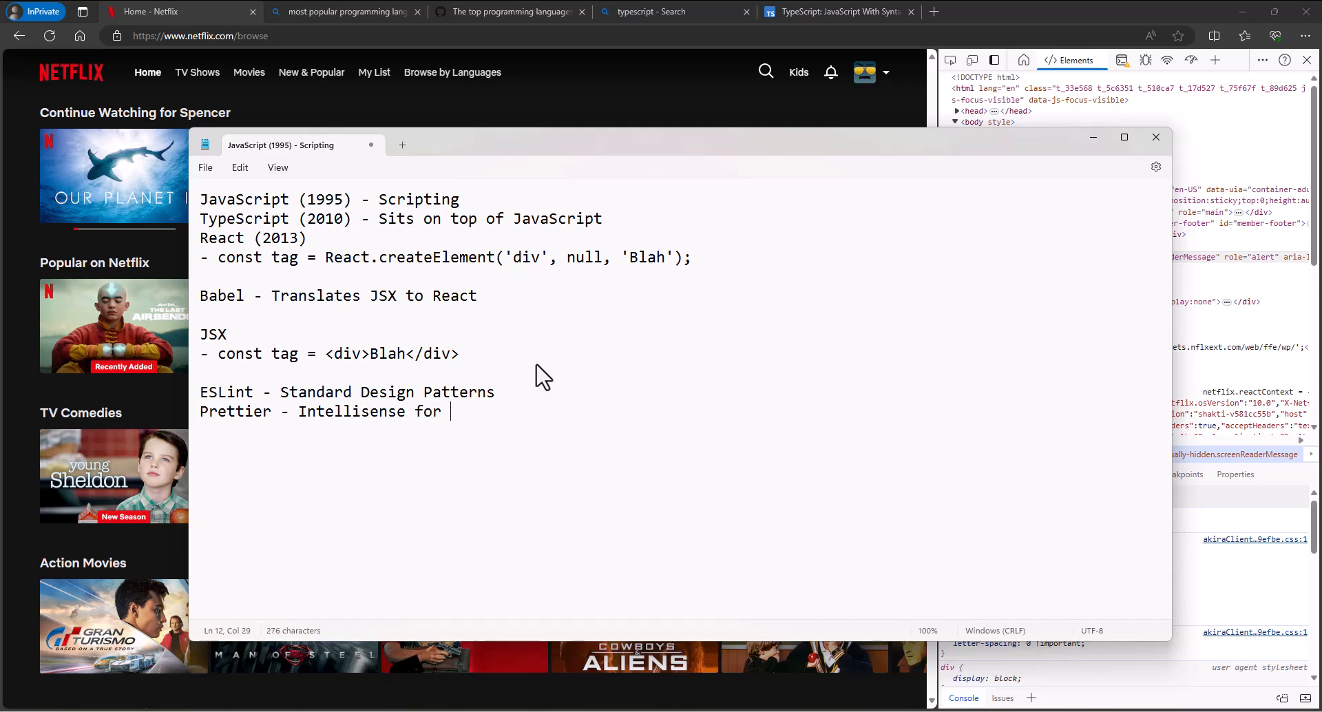
pyautogui.write('React')
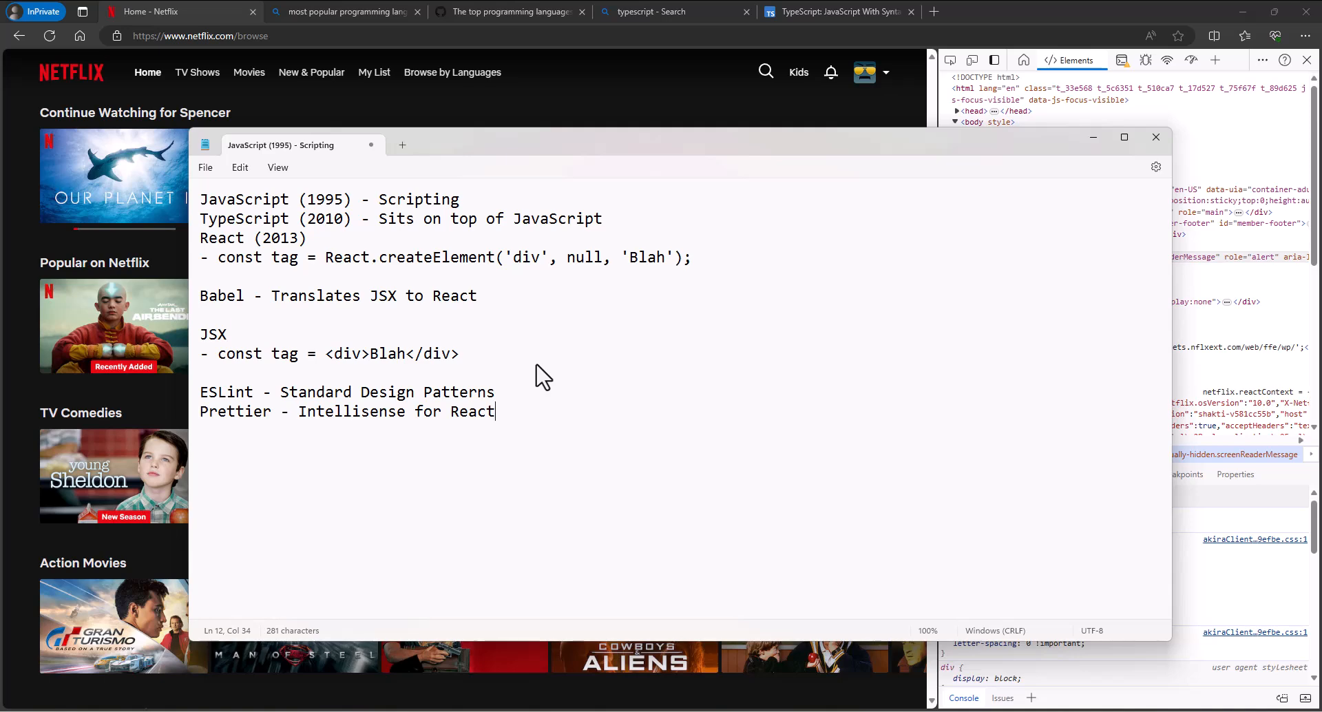
# Step: Add 'Redux - Helps with state between different environments' and the Node.js environment line
pyautogui.write('du')
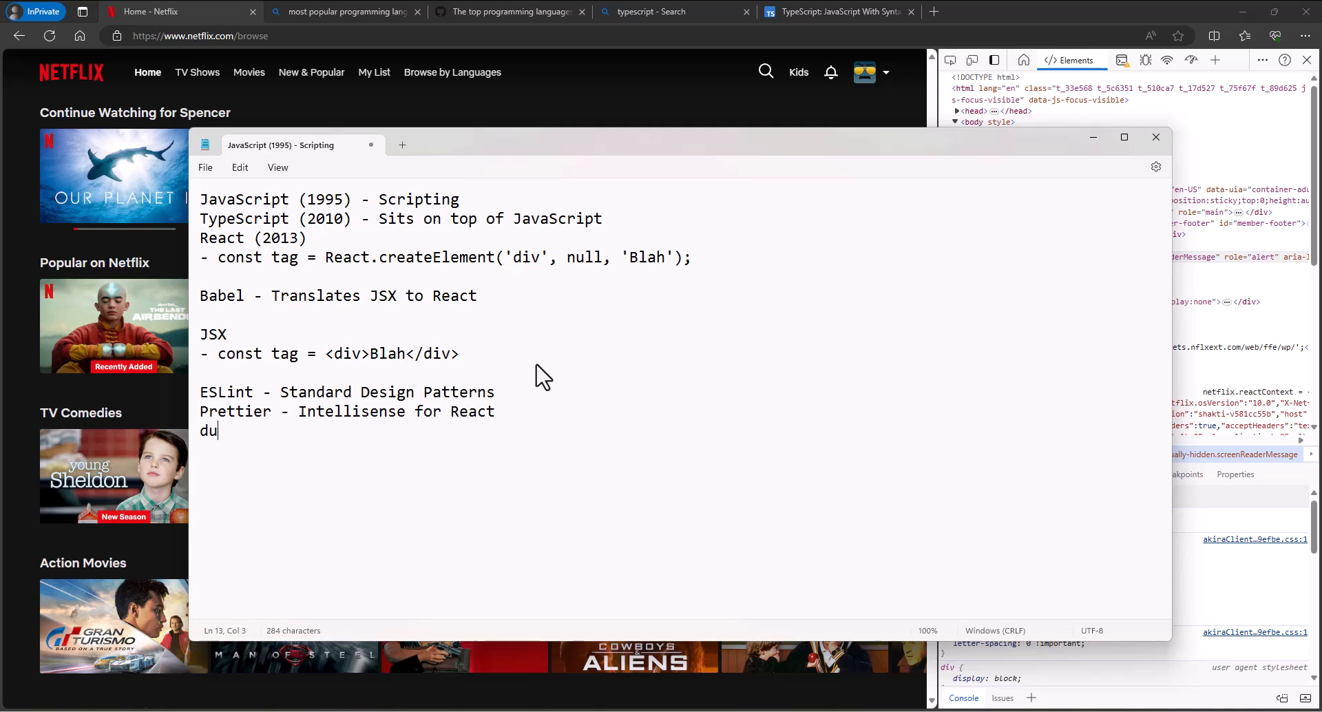
pyautogui.write('Redux')
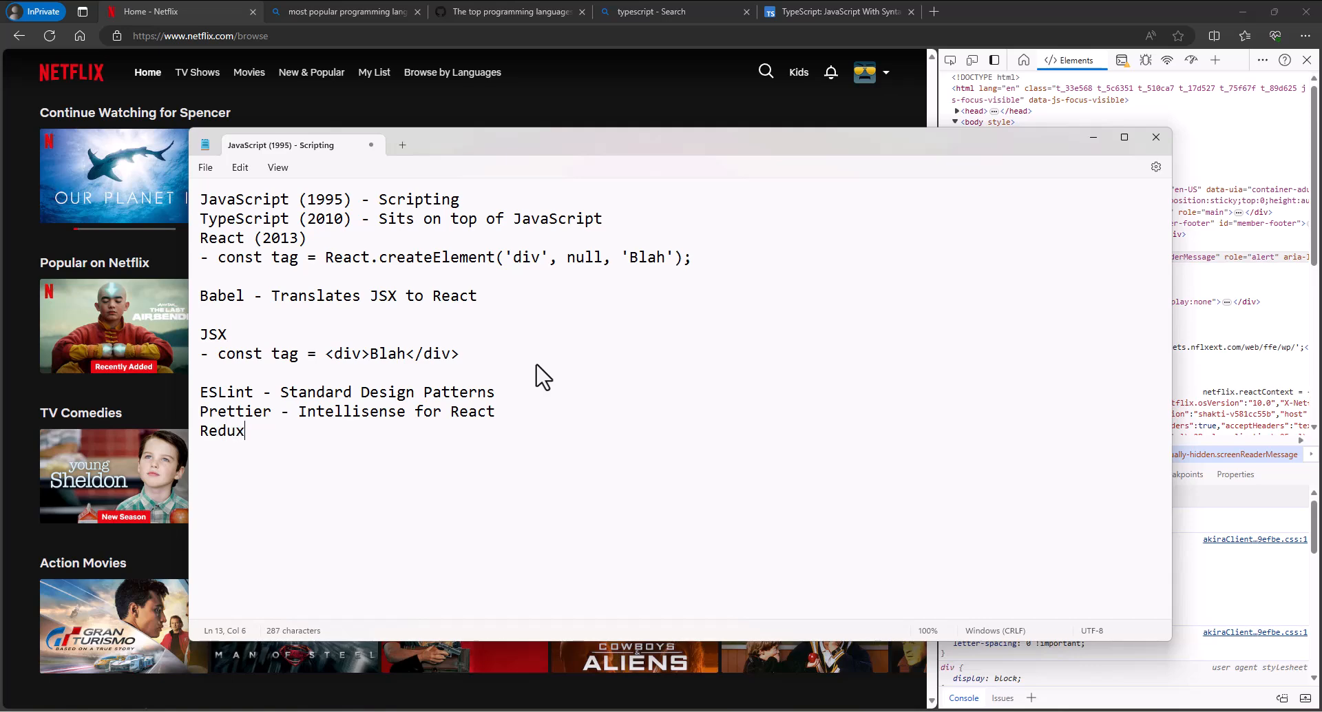
pyautogui.write('- Helps with state b')
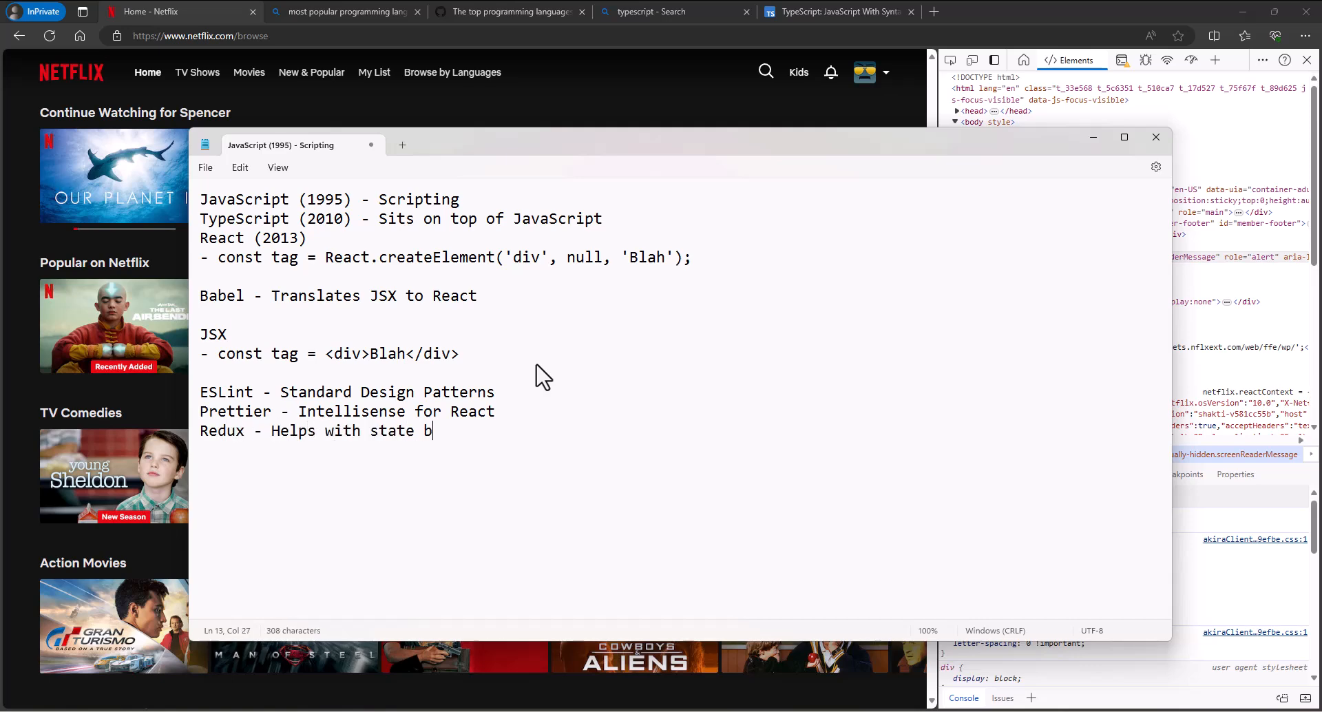
pyautogui.write('etween different')
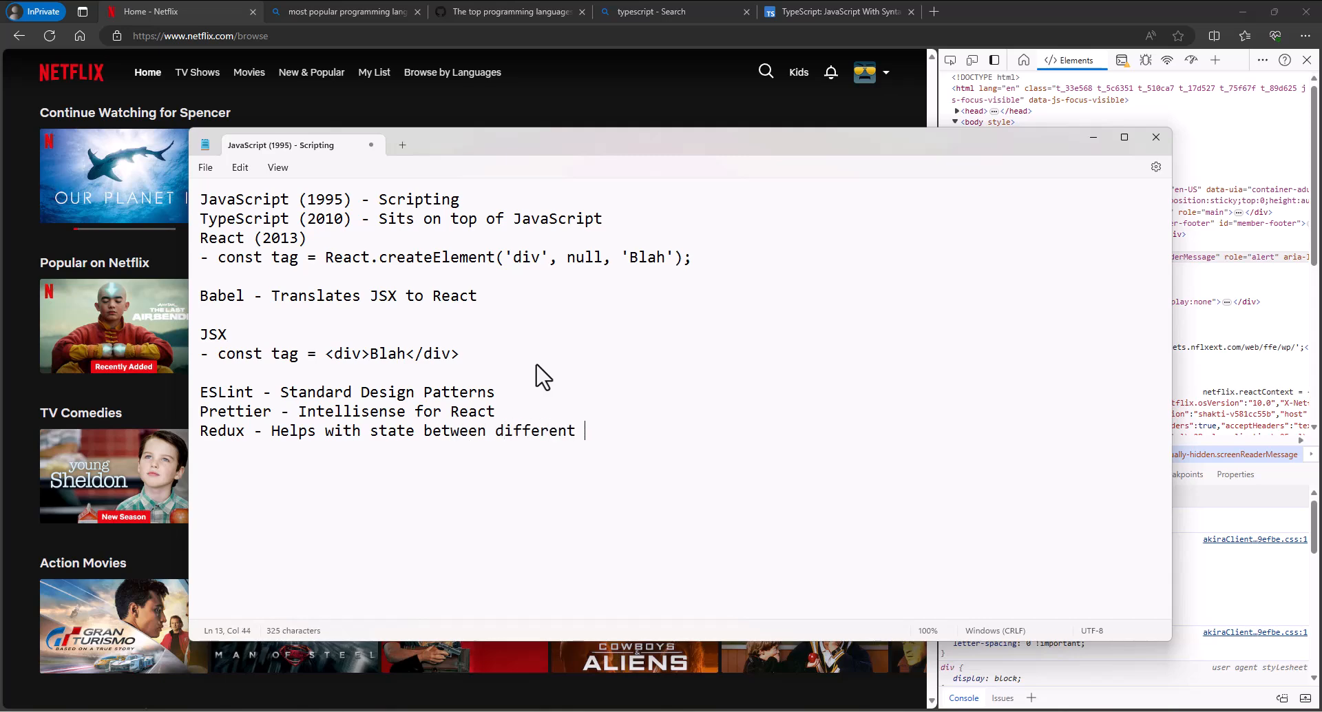
pyautogui.write('environments')
pyautogui.write('Node.js - An env')
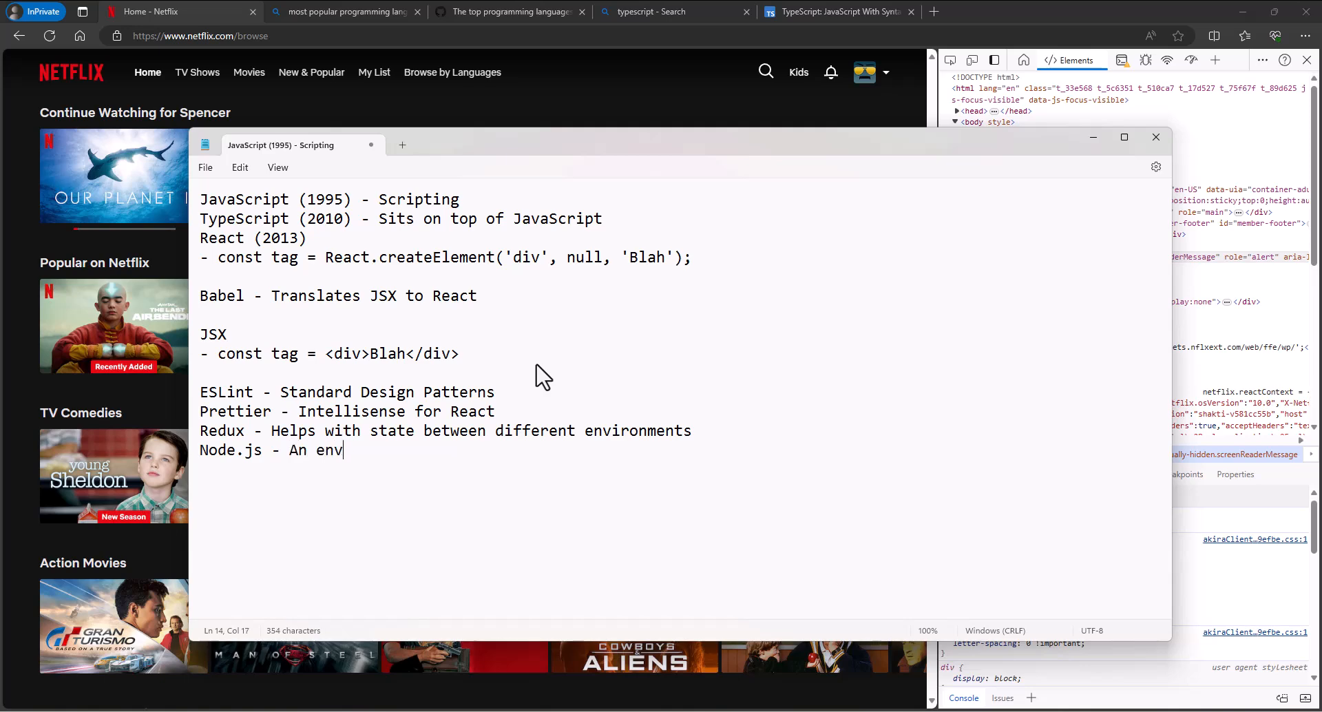
pyautogui.write('irone')
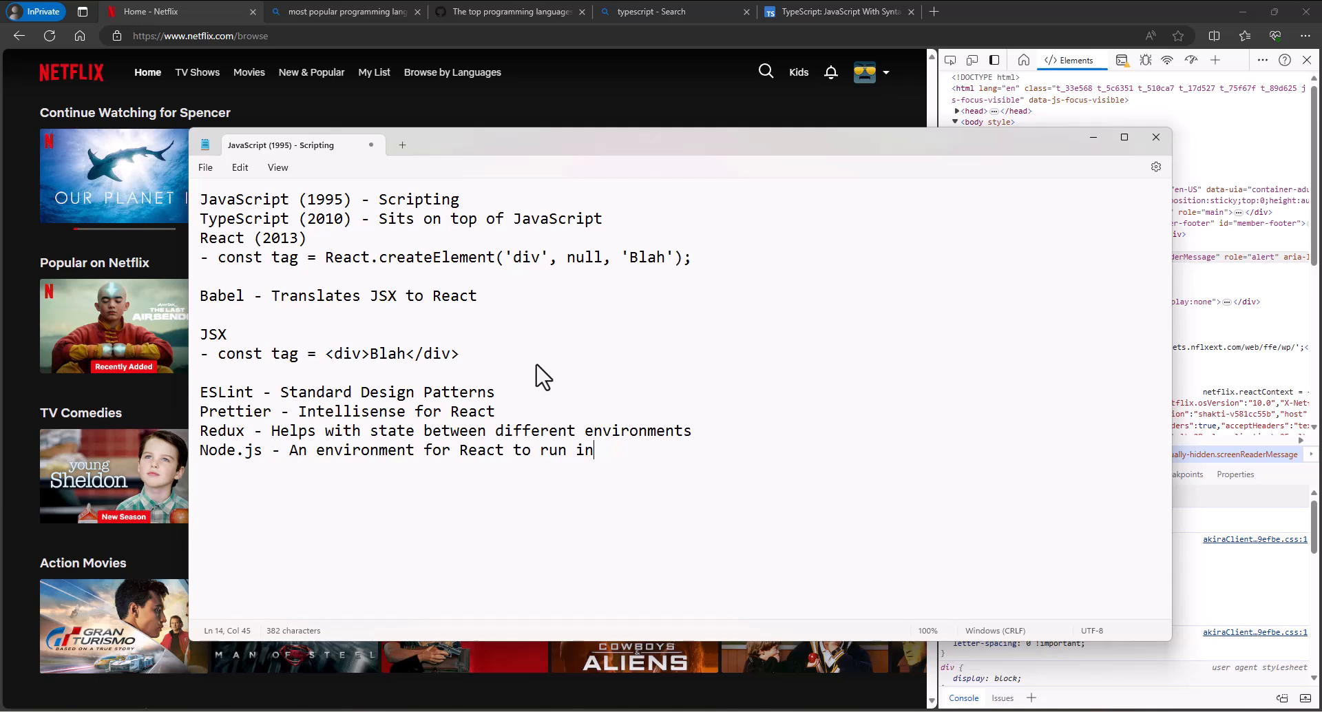
pyautogui.moveTo(438, 226)
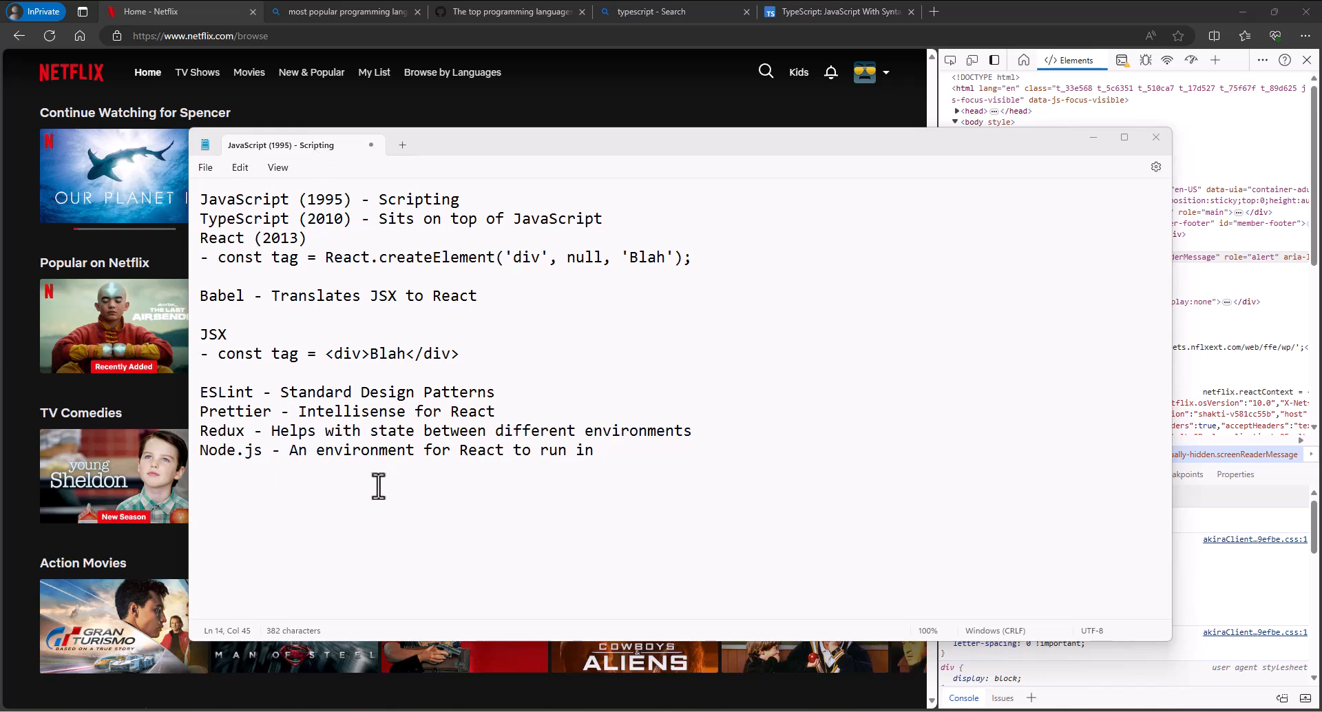
pyautogui.moveTo(368, 495)
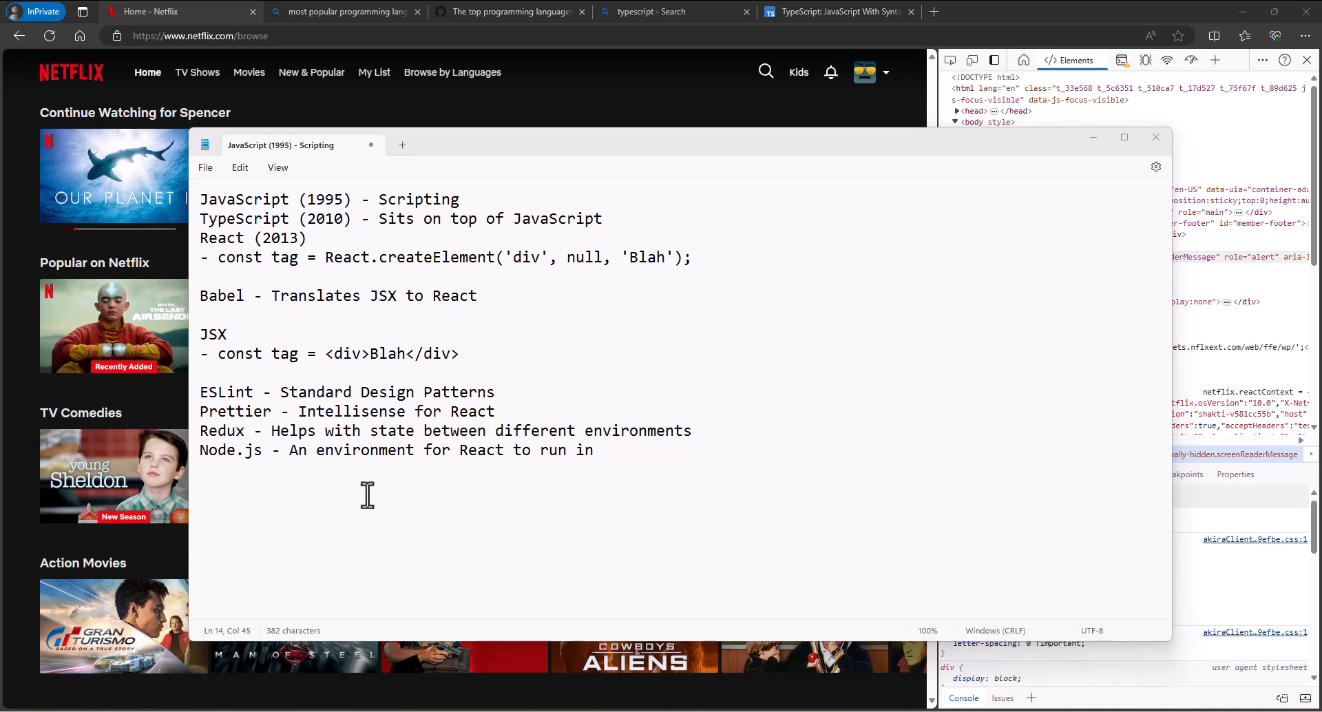